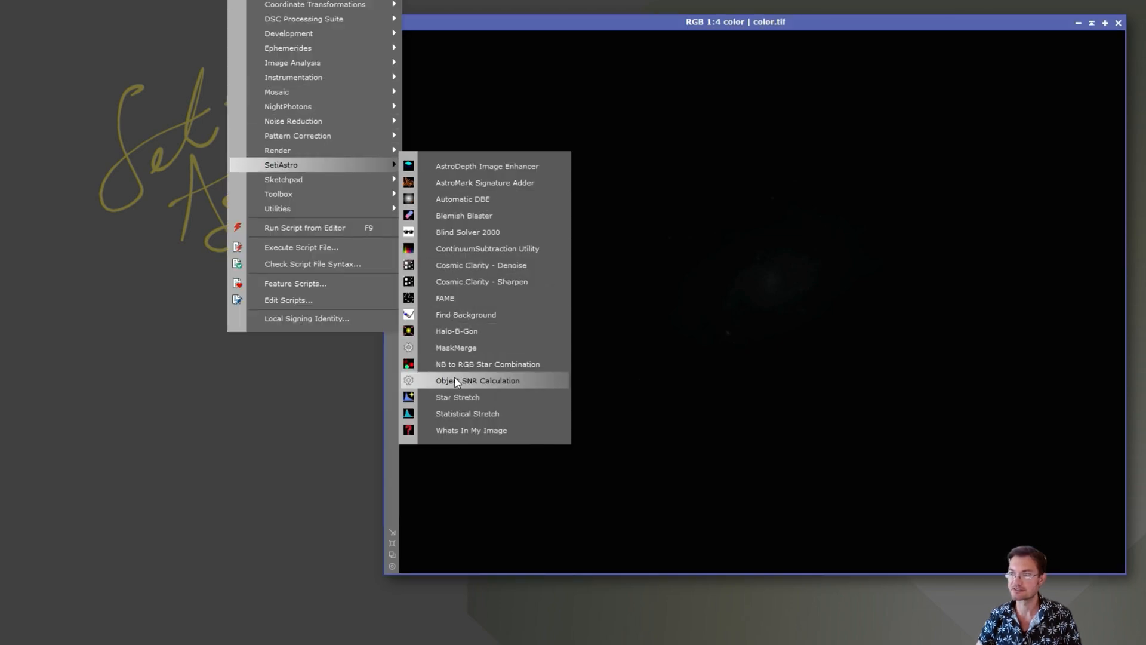
Run Statistical Stretch on the color galaxy with target median 0.12 and curves boost 0.12.
left_click(476, 381)
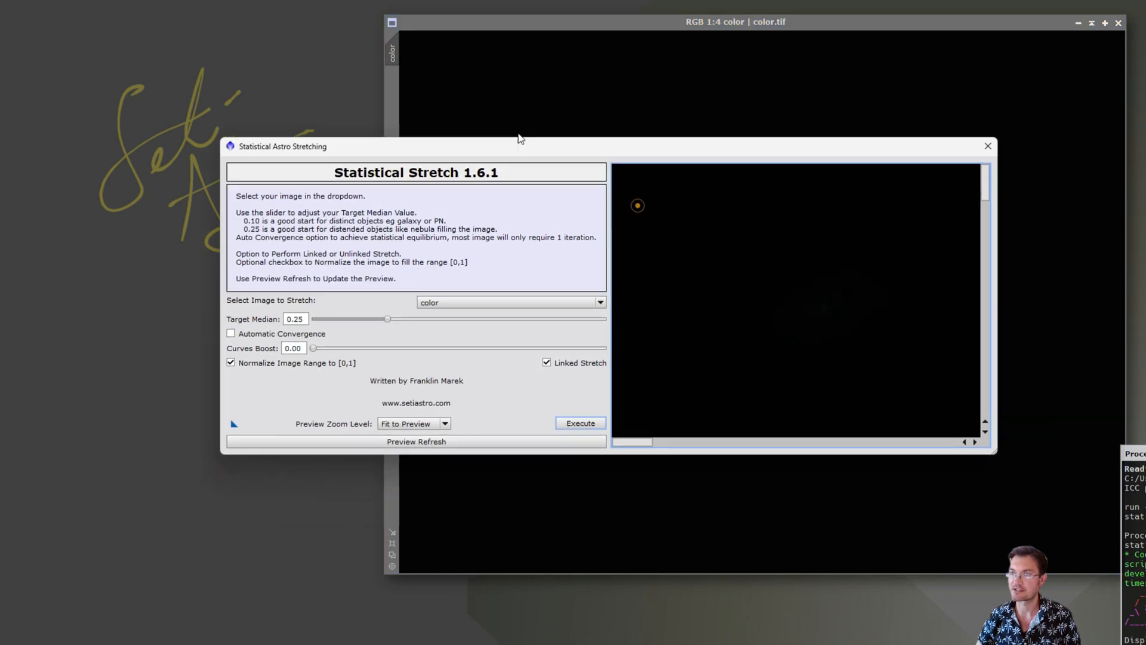
left_click_drag(281, 146, 172, 71)
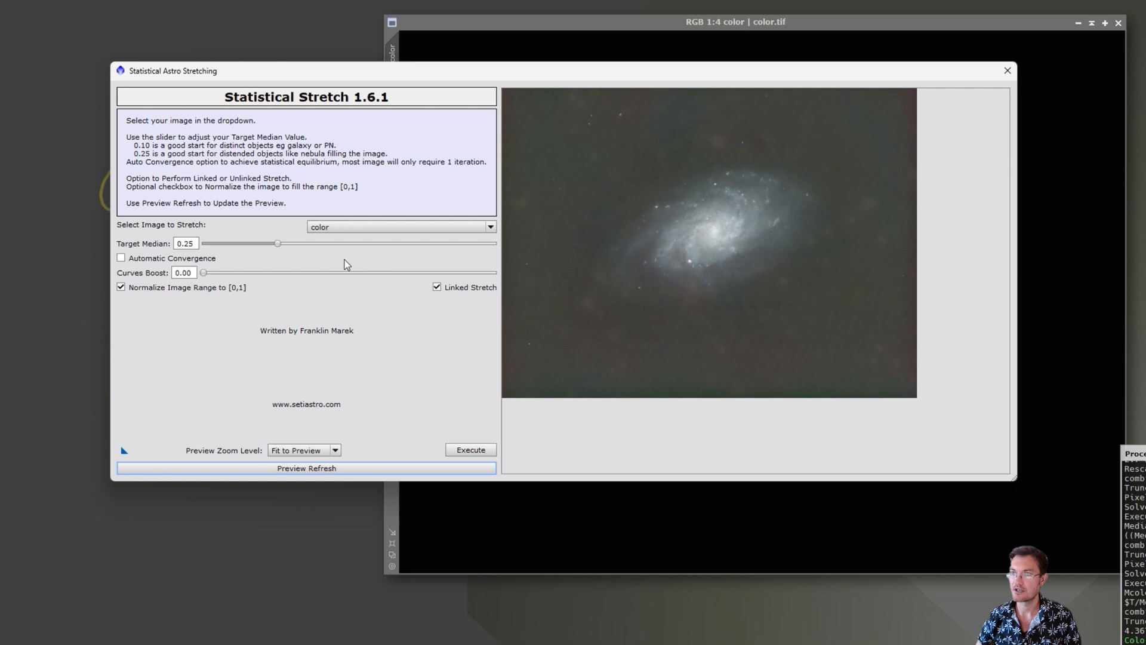
left_click_drag(276, 243, 238, 243)
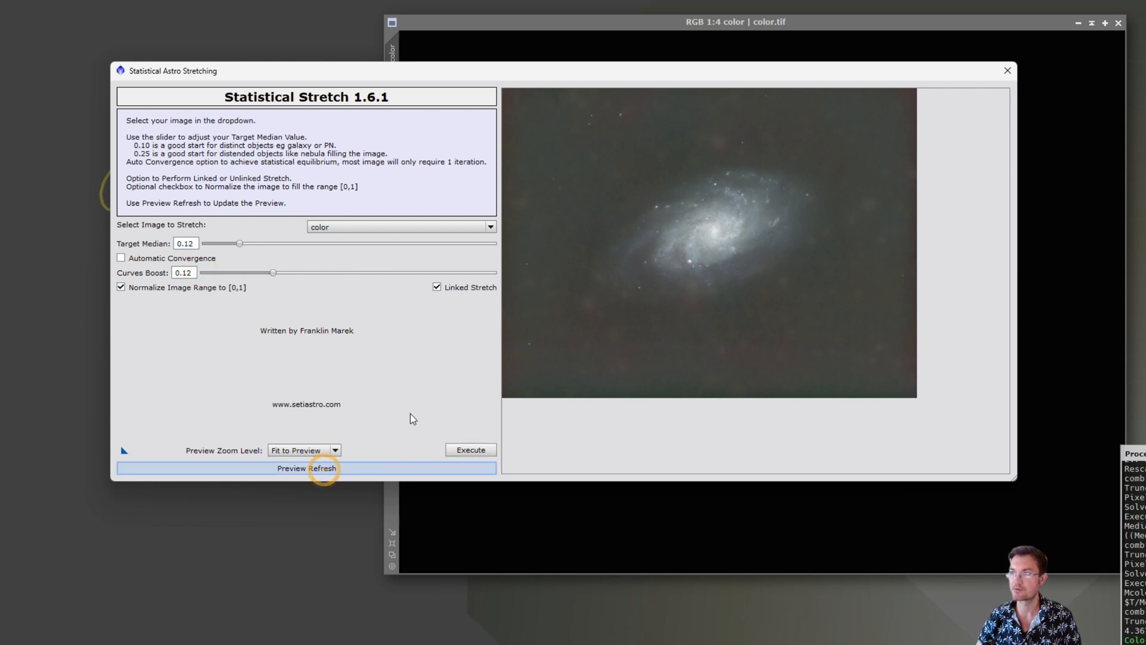
left_click(306, 468)
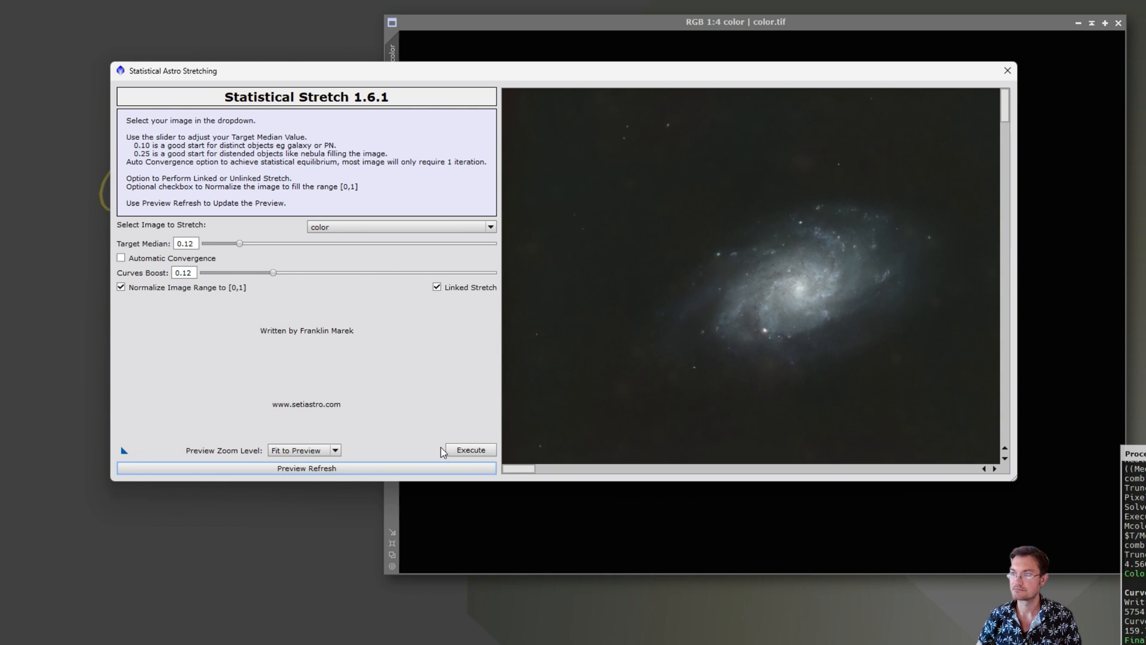
left_click(470, 448)
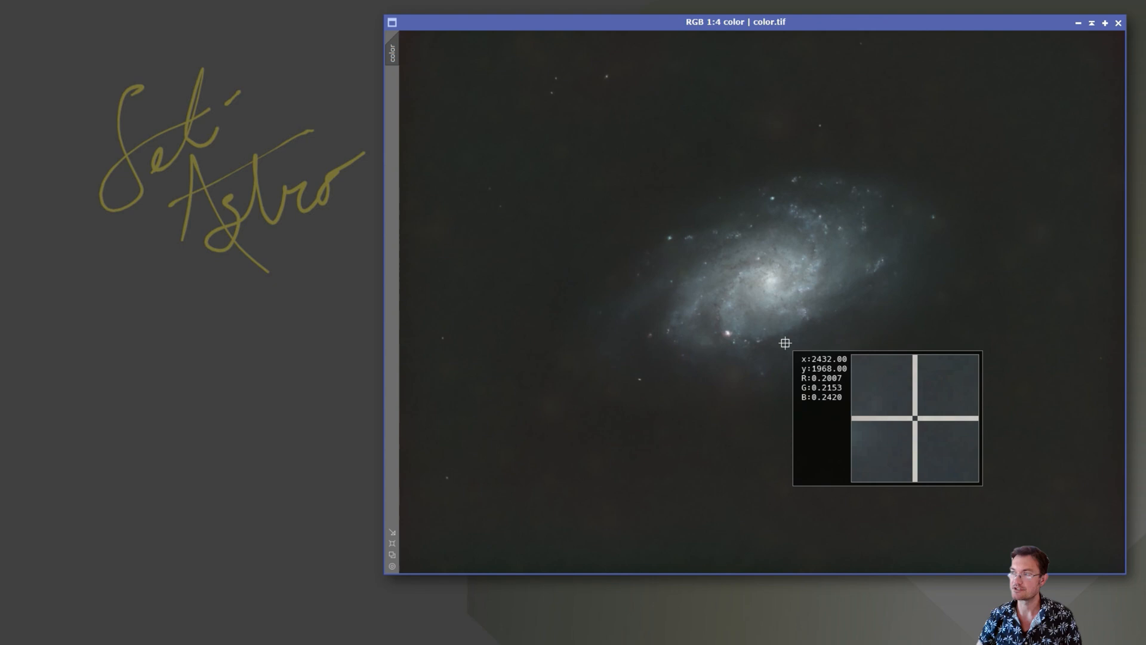
mouse_move(841, 393)
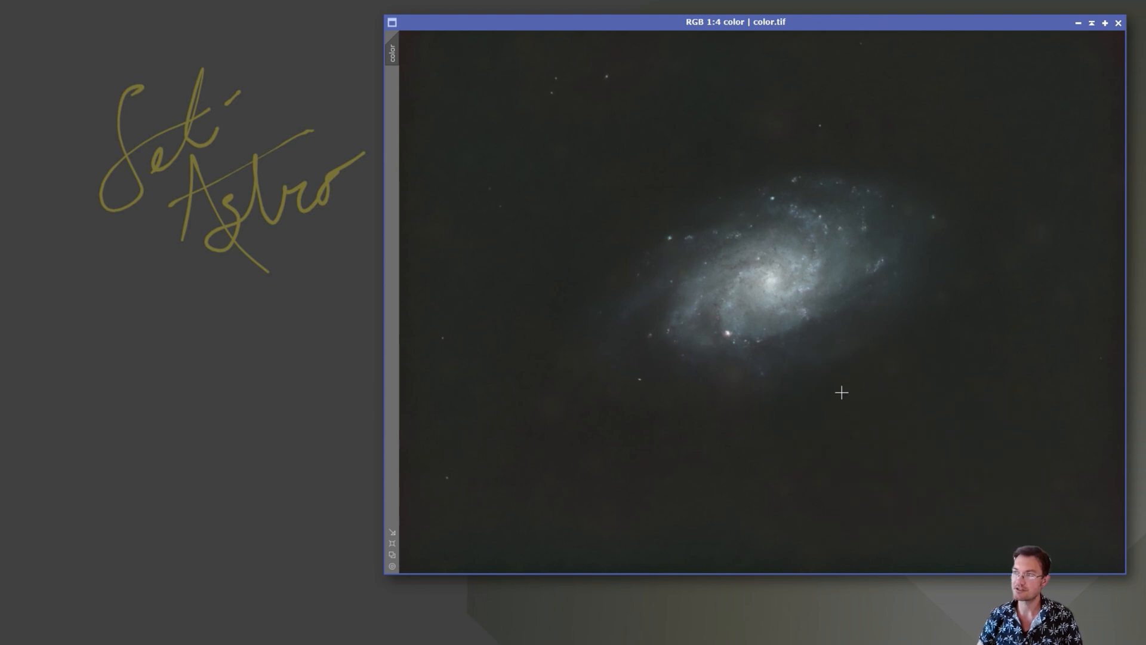
mouse_move(819, 419)
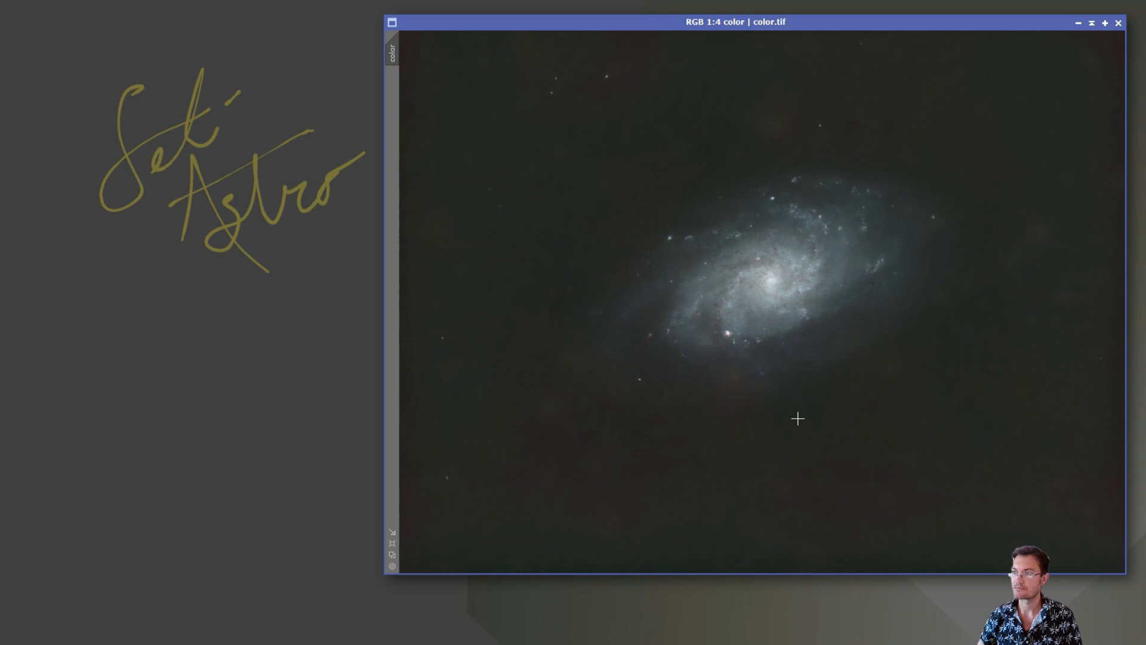
mouse_move(793, 407)
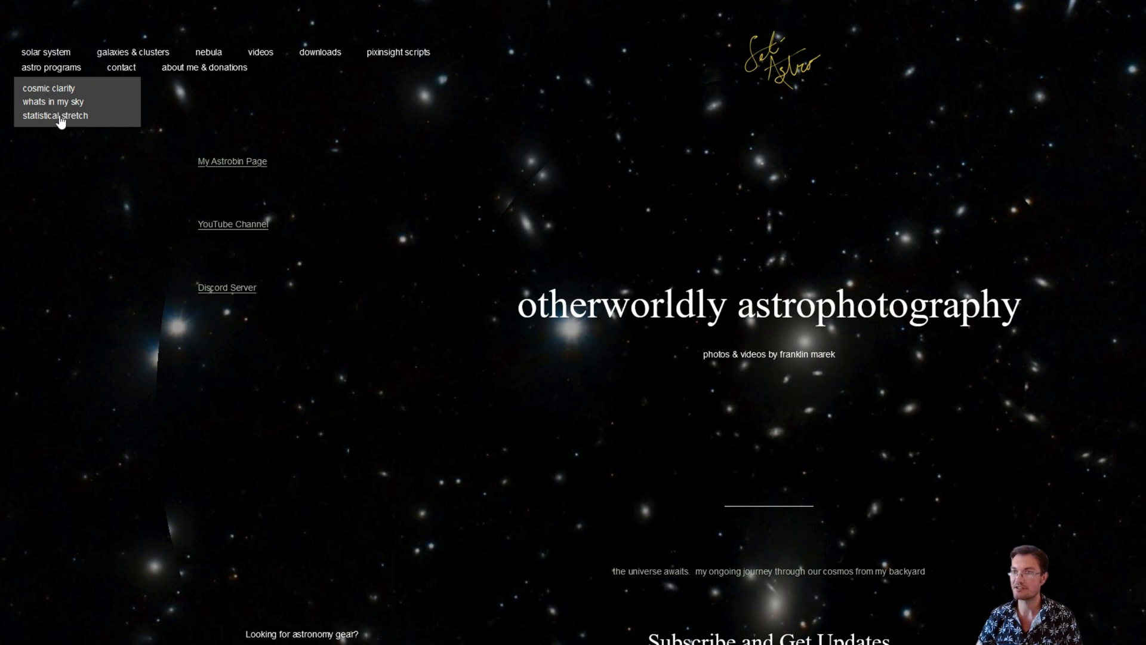
Open the Statistical Stretch program page on the SetiAstro site.
left_click(58, 115)
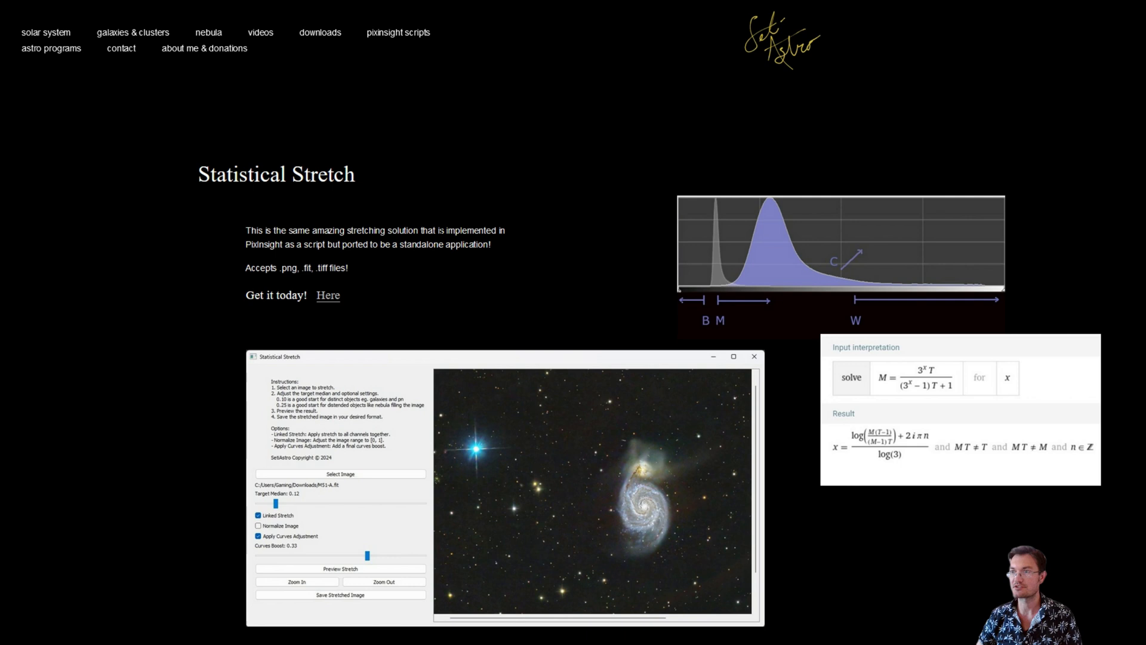
mouse_move(301, 257)
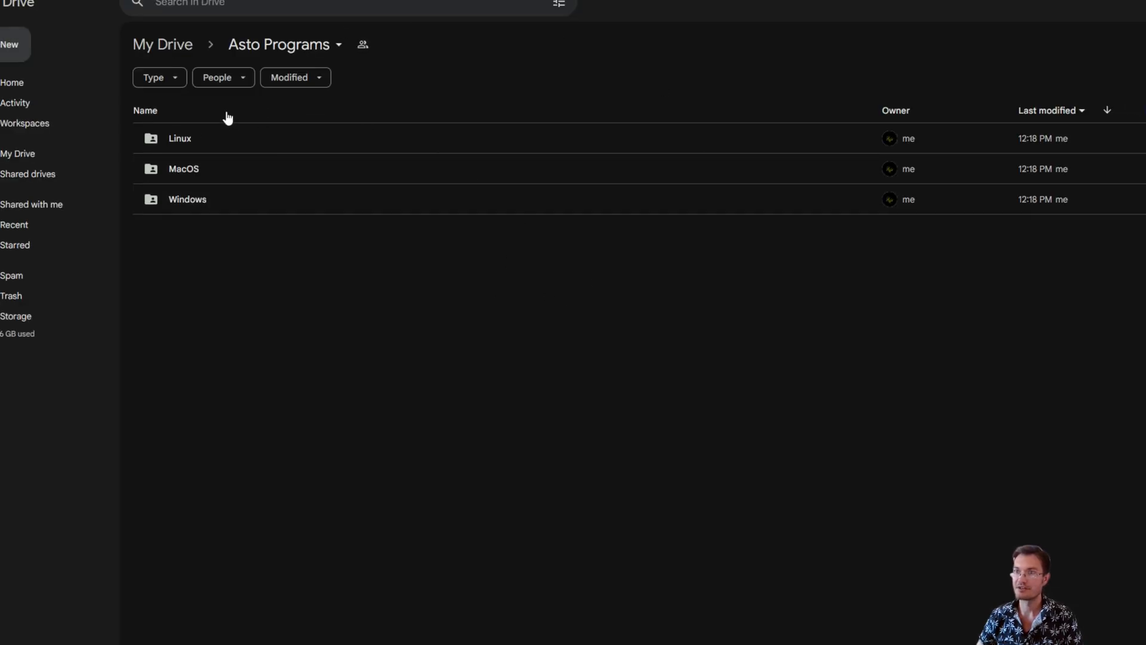
Open the Windows folder in the shared Asto Programs drive folder.
left_click(187, 199)
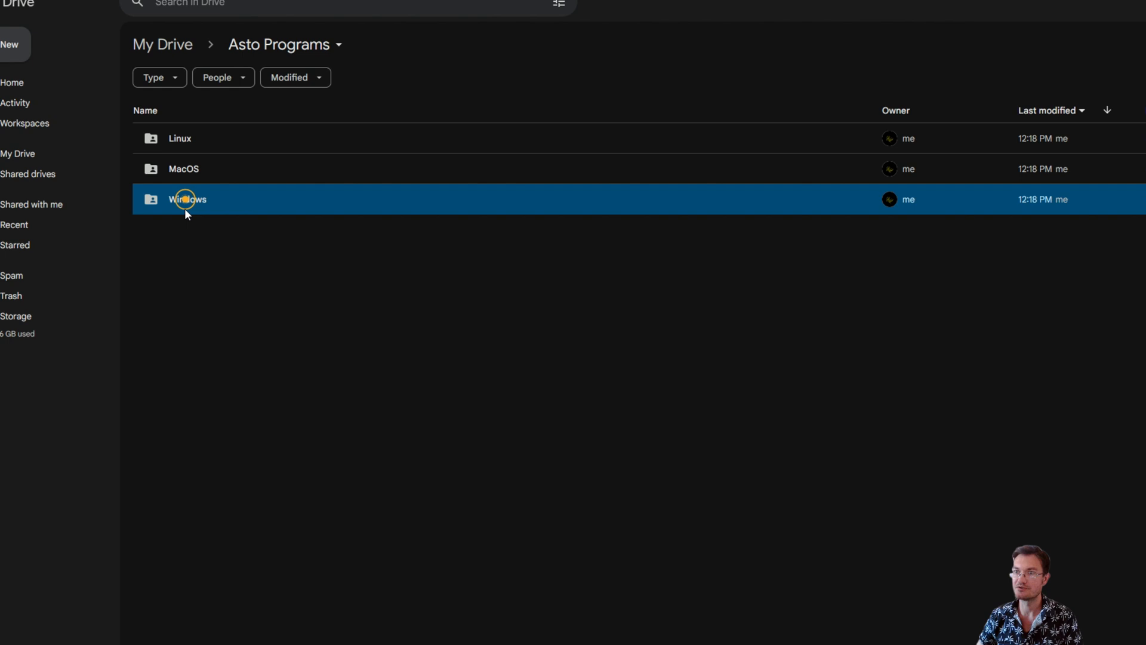
double_click(186, 199)
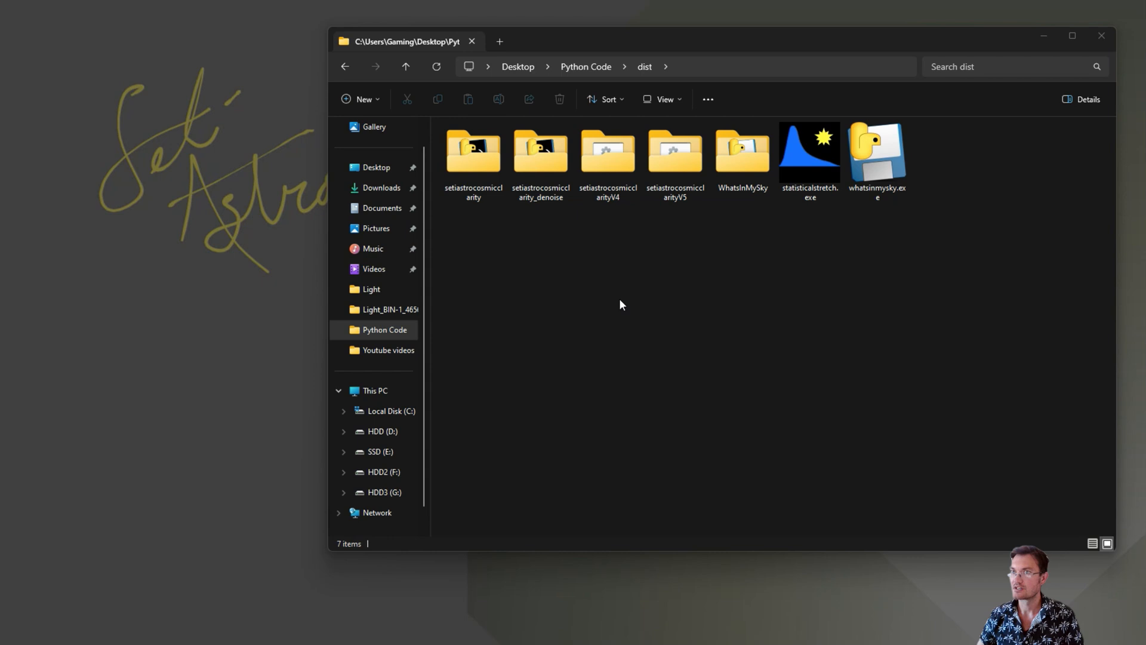
mouse_move(688, 261)
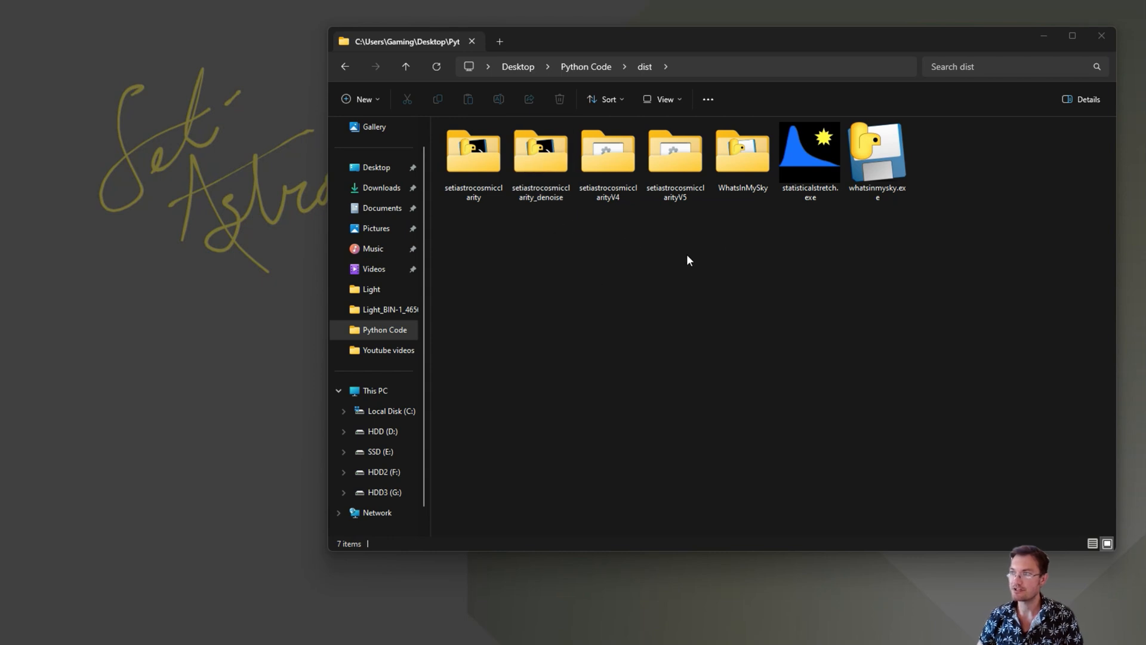
Run statisticalstretch.exe from the dist folder.
left_click(810, 152)
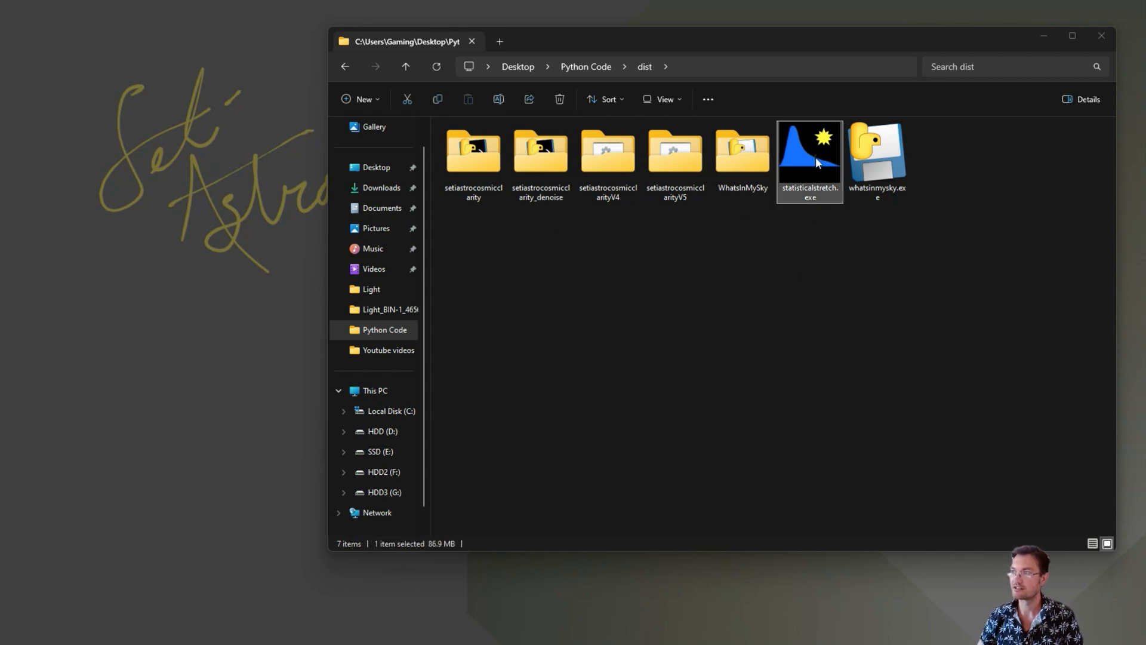
mouse_move(808, 167)
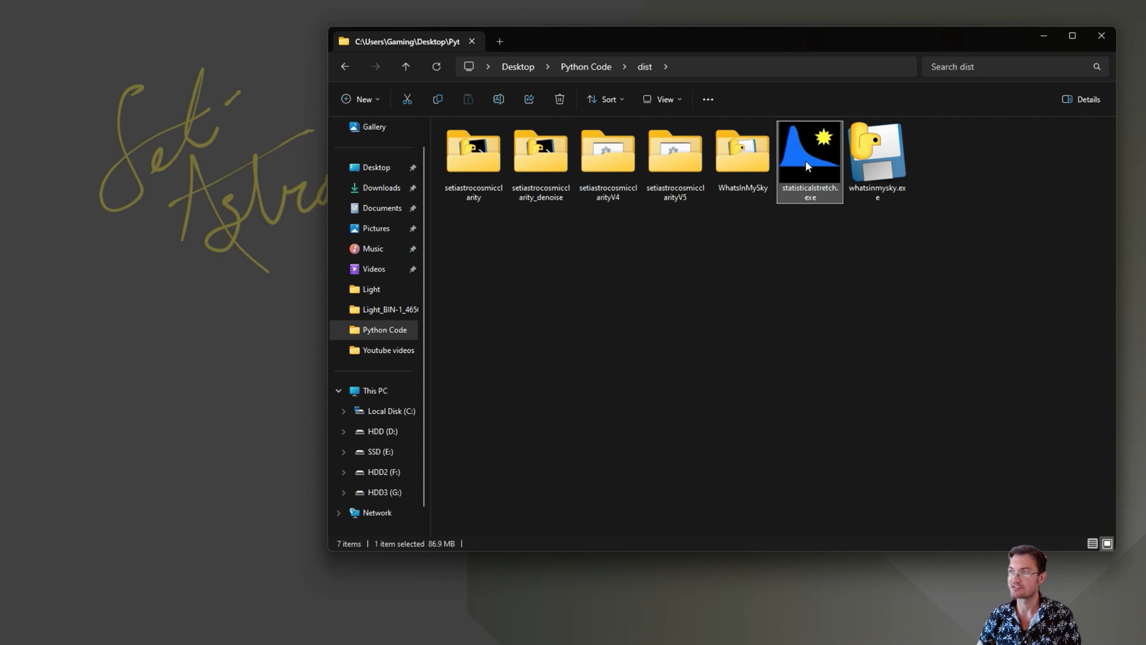
mouse_move(809, 162)
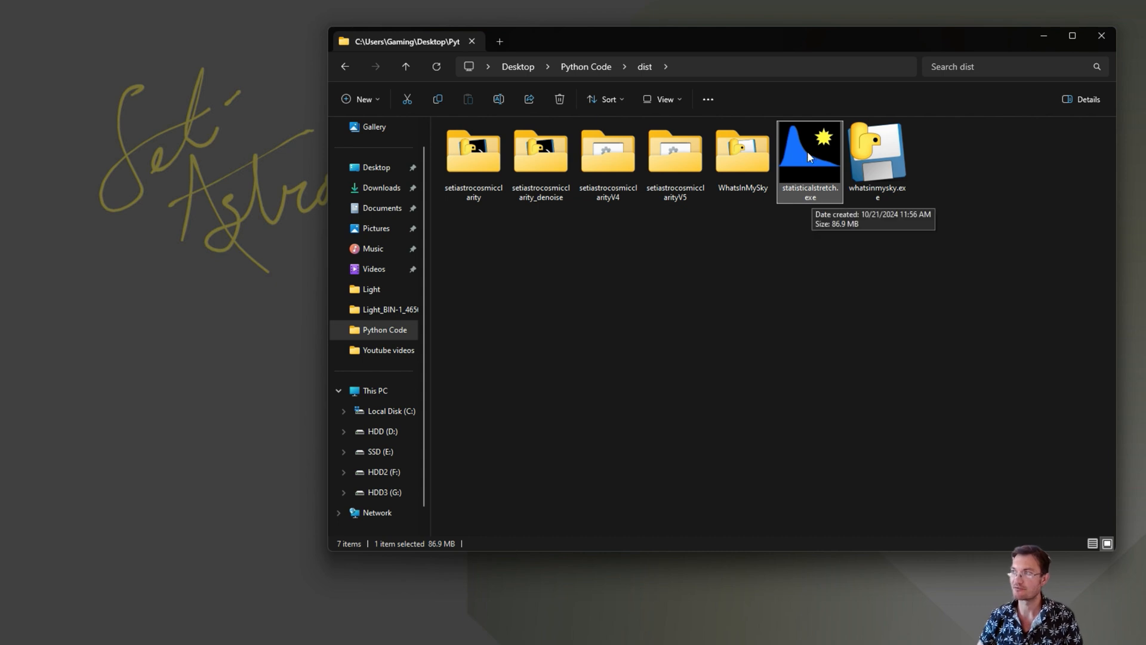
double_click(809, 152)
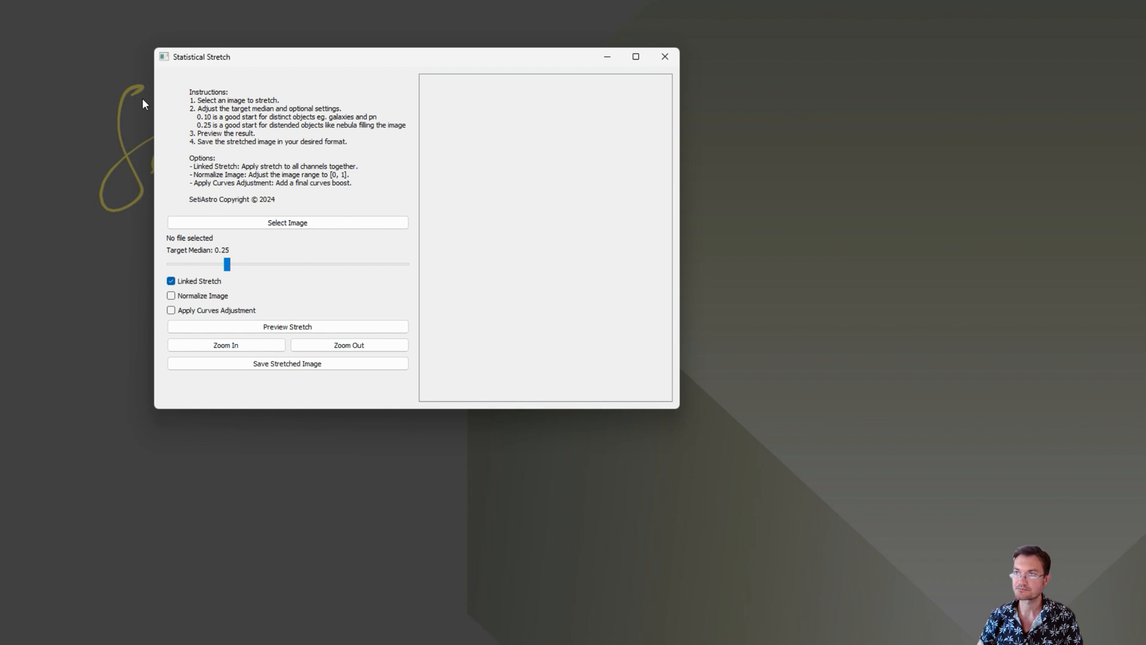
mouse_move(439, 200)
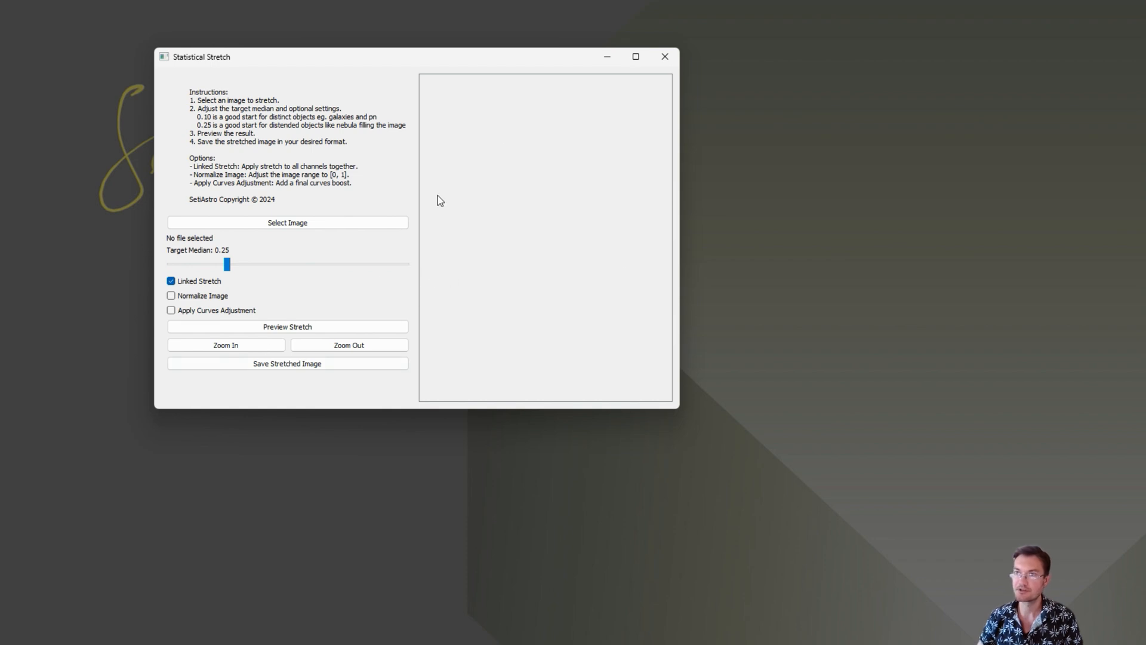
mouse_move(362, 303)
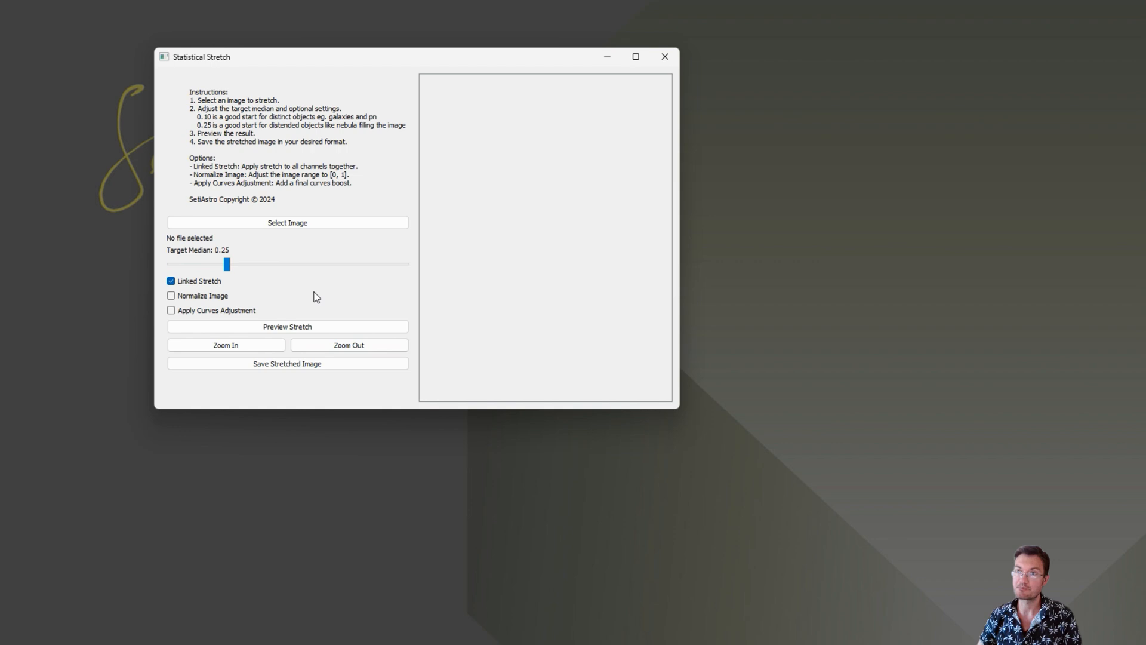
mouse_move(216, 191)
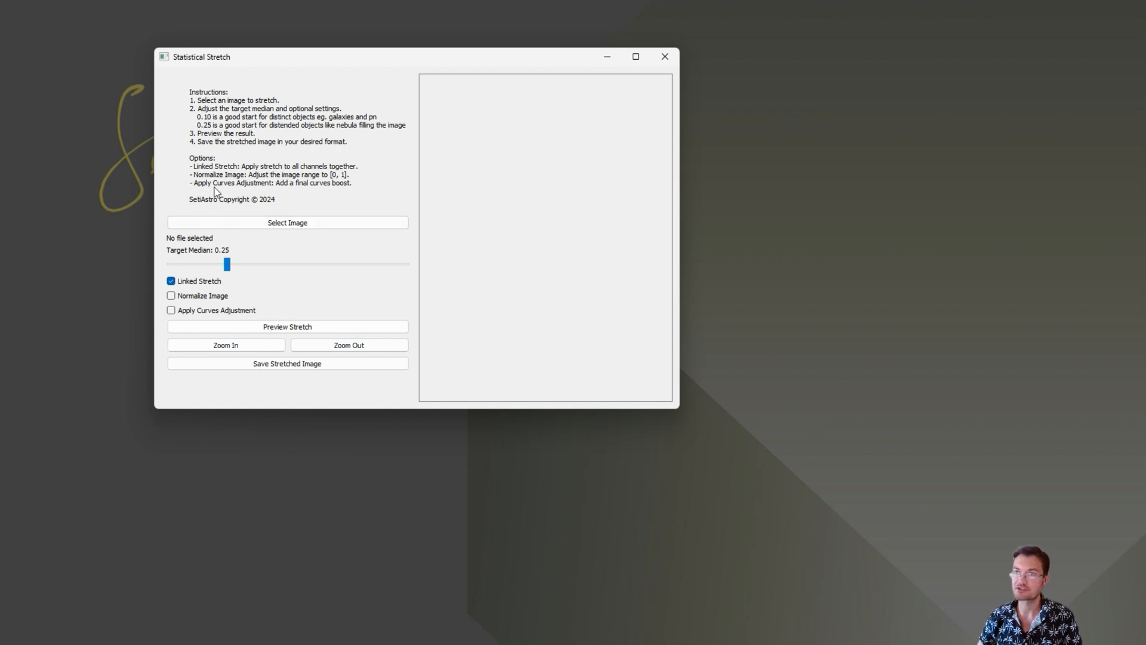
Open the Select Image file picker in Statistical Stretch.
left_click(235, 223)
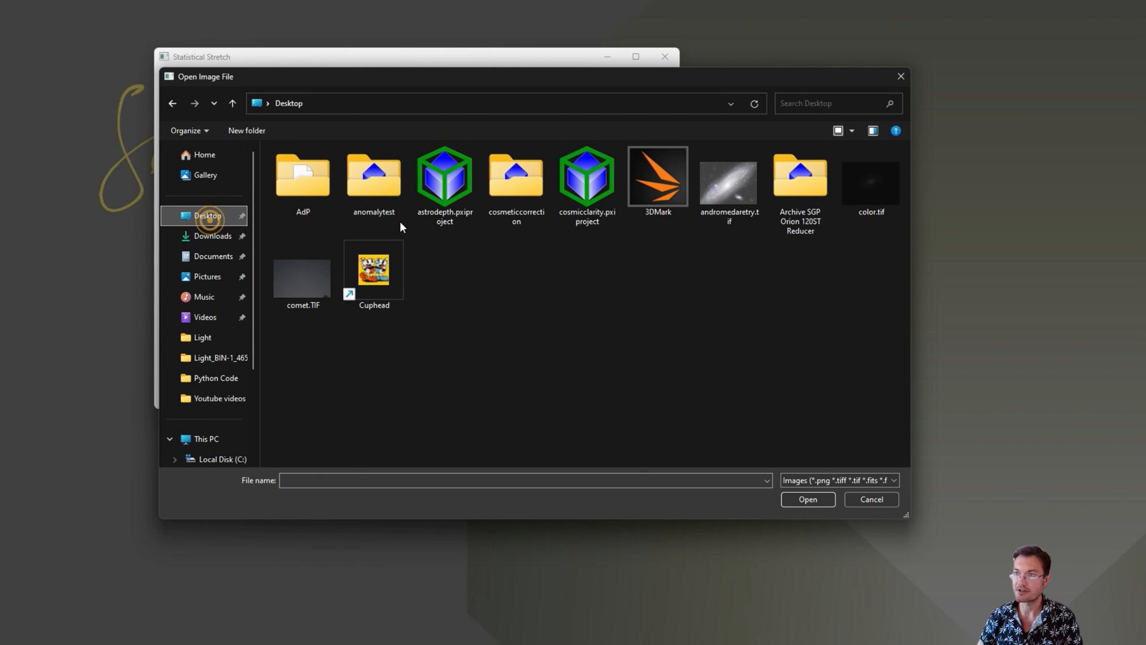
Load color.tif from the Desktop into Statistical Stretch.
double_click(872, 183)
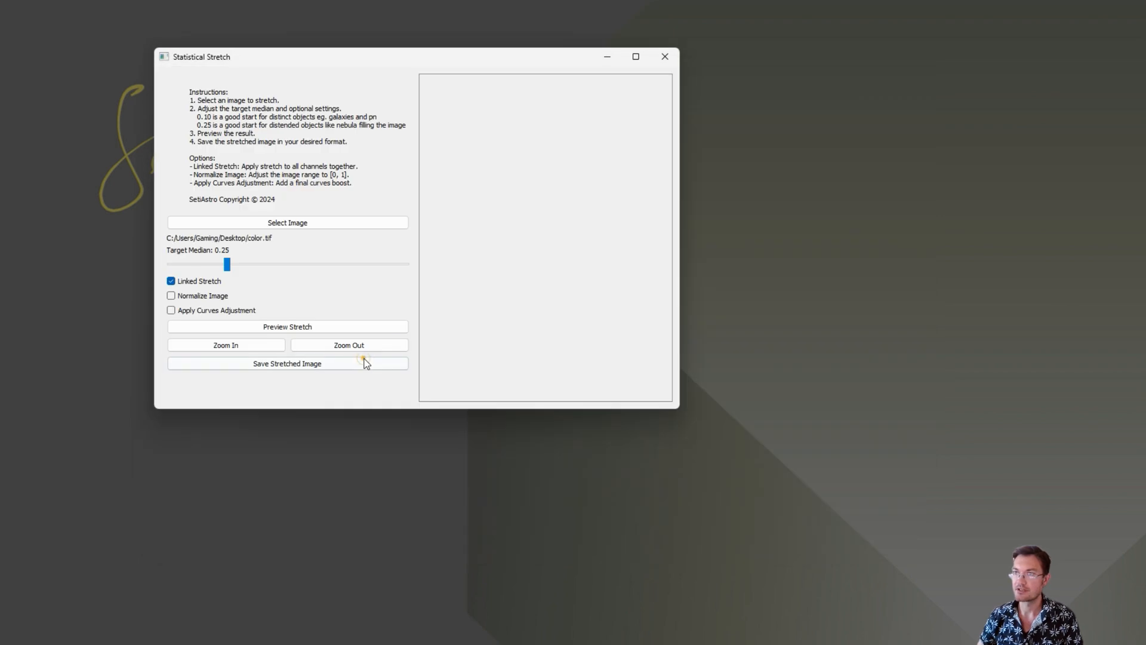
mouse_move(380, 310)
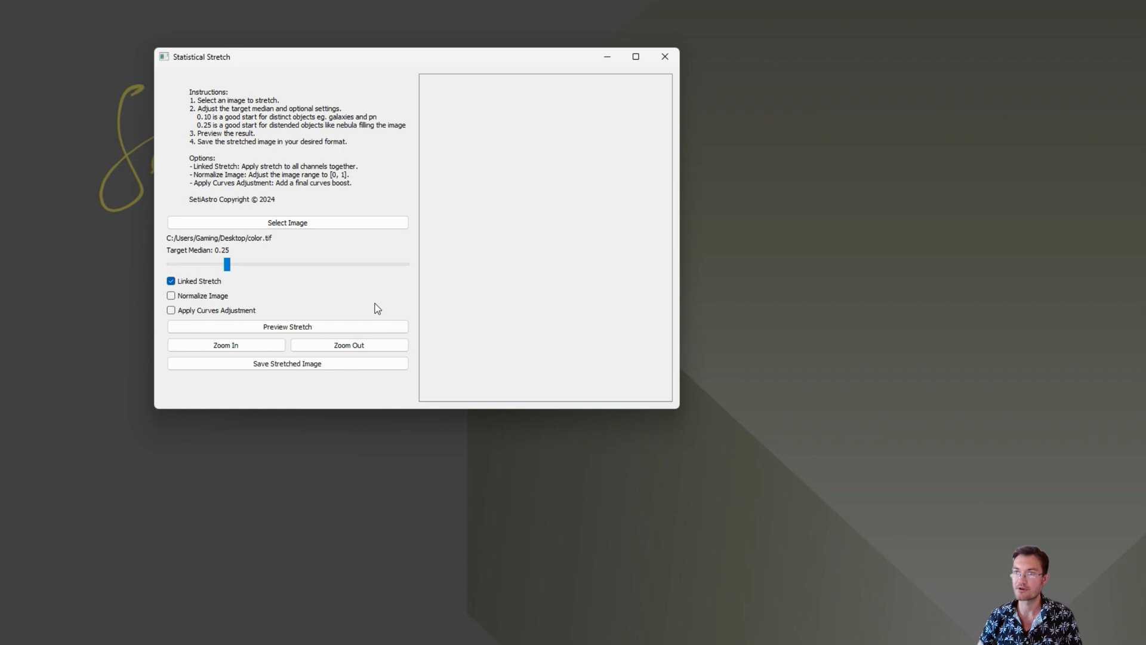
mouse_move(380, 255)
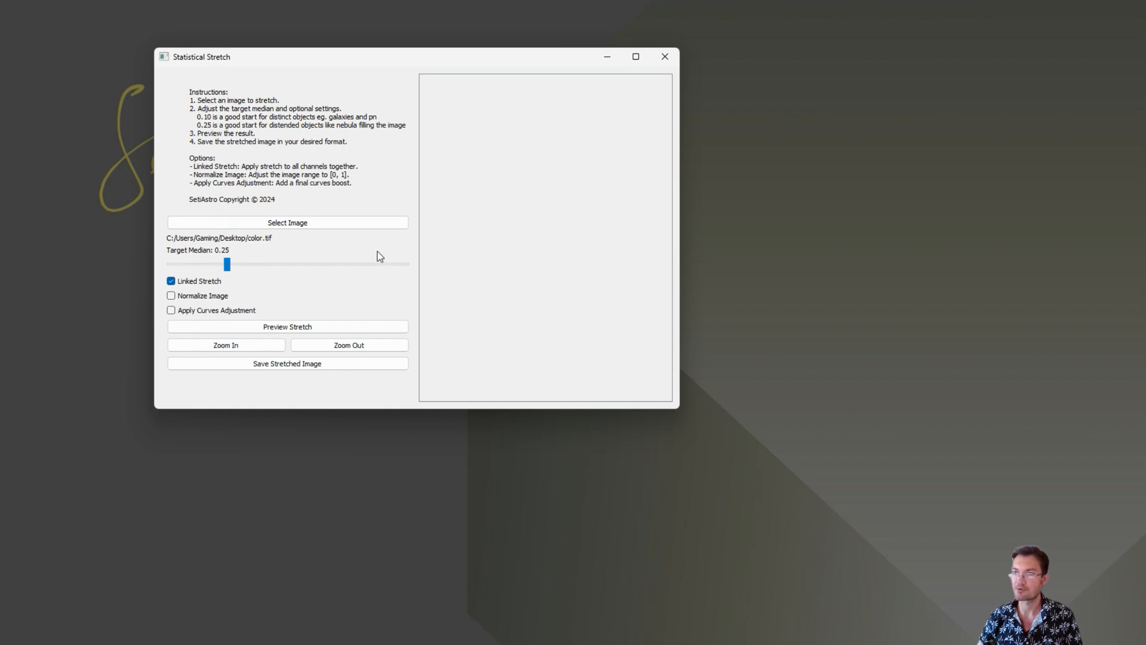
mouse_move(283, 277)
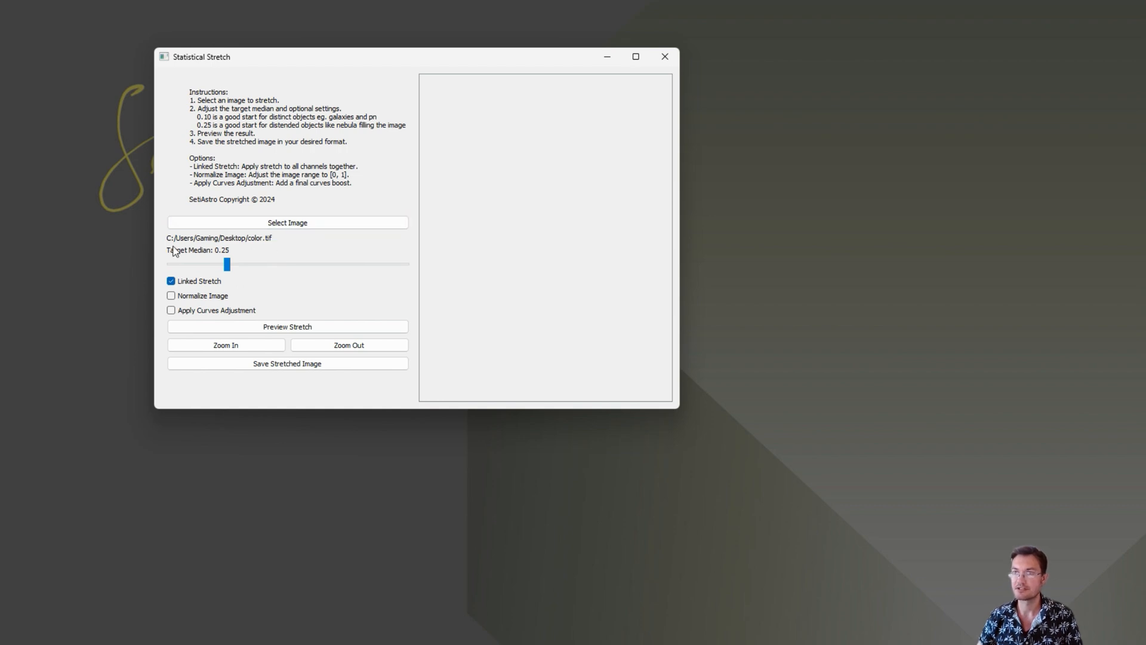
mouse_move(253, 260)
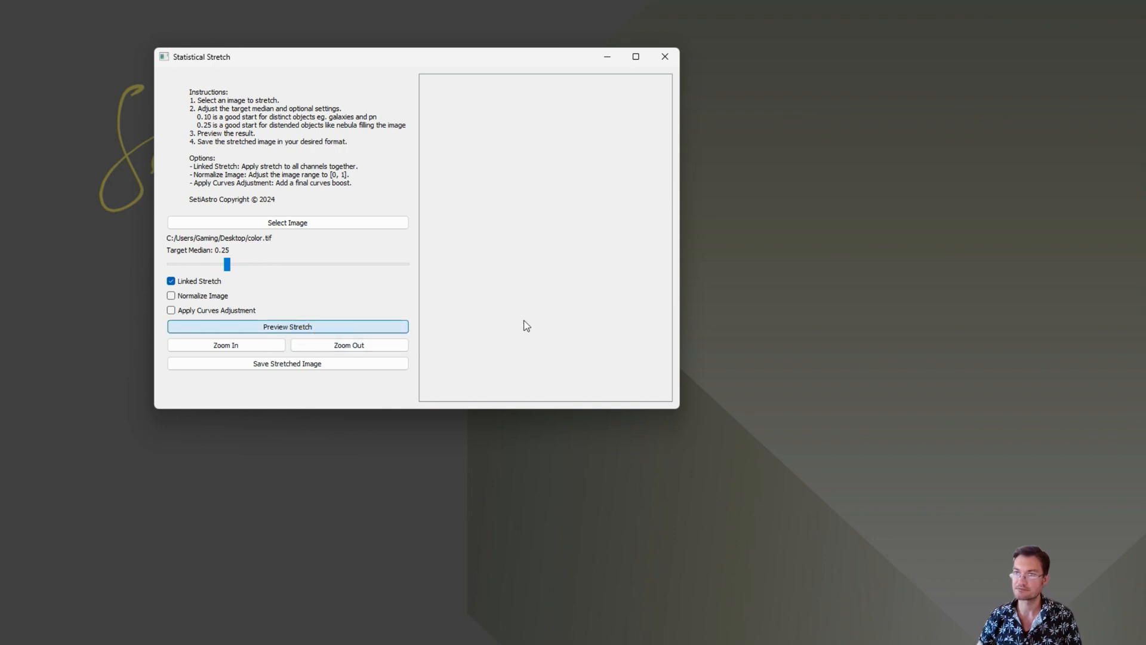
Preview the default stretch of color.tif in an enlarged window, zoomed in on the galaxy.
left_click(287, 326)
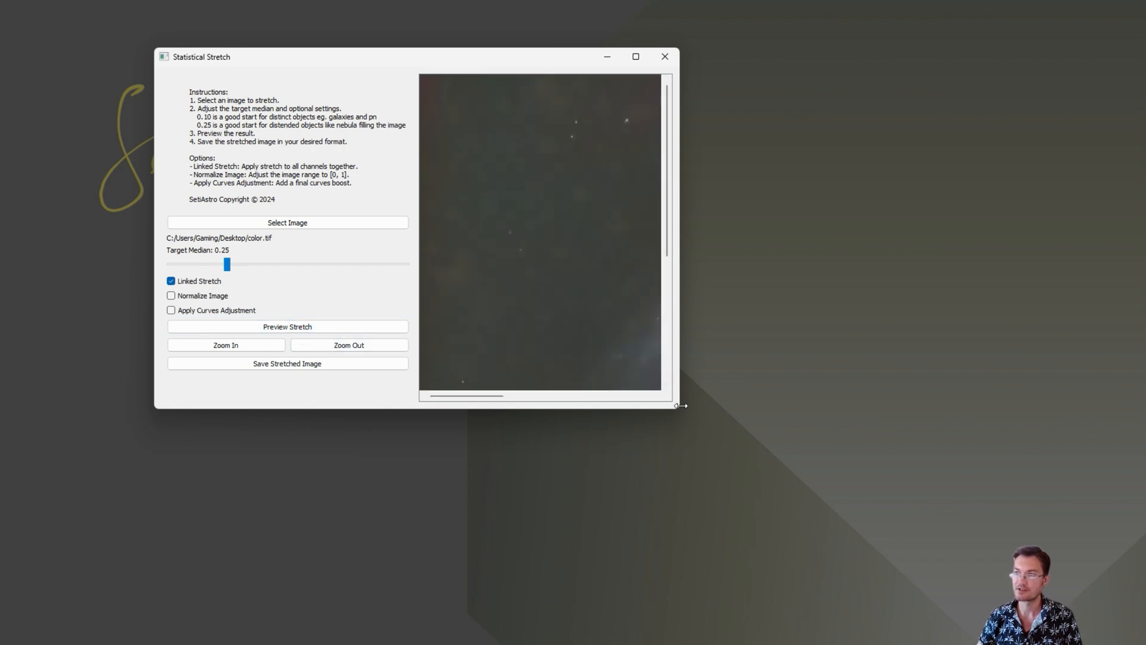
left_click_drag(680, 406, 831, 485)
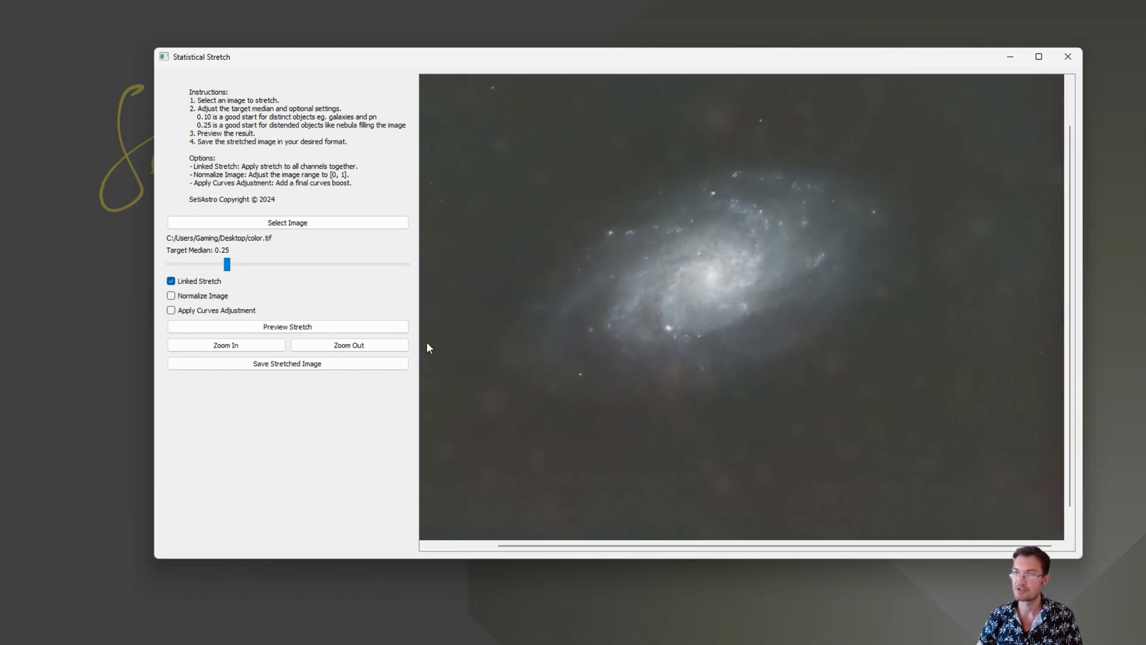
left_click(348, 344)
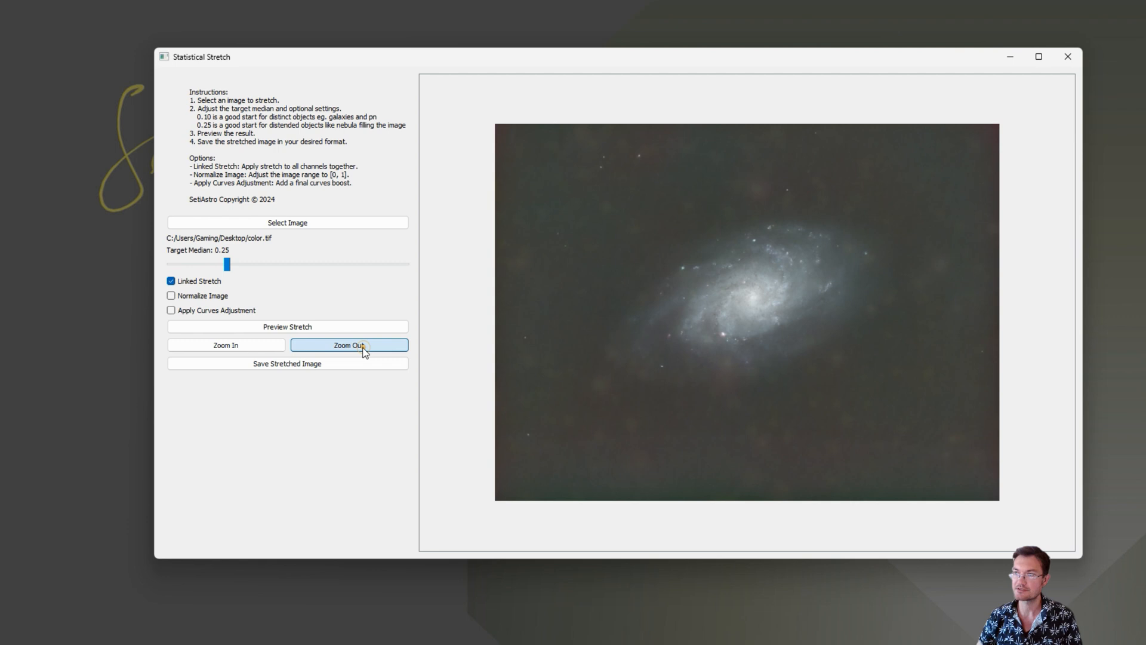
left_click(226, 345)
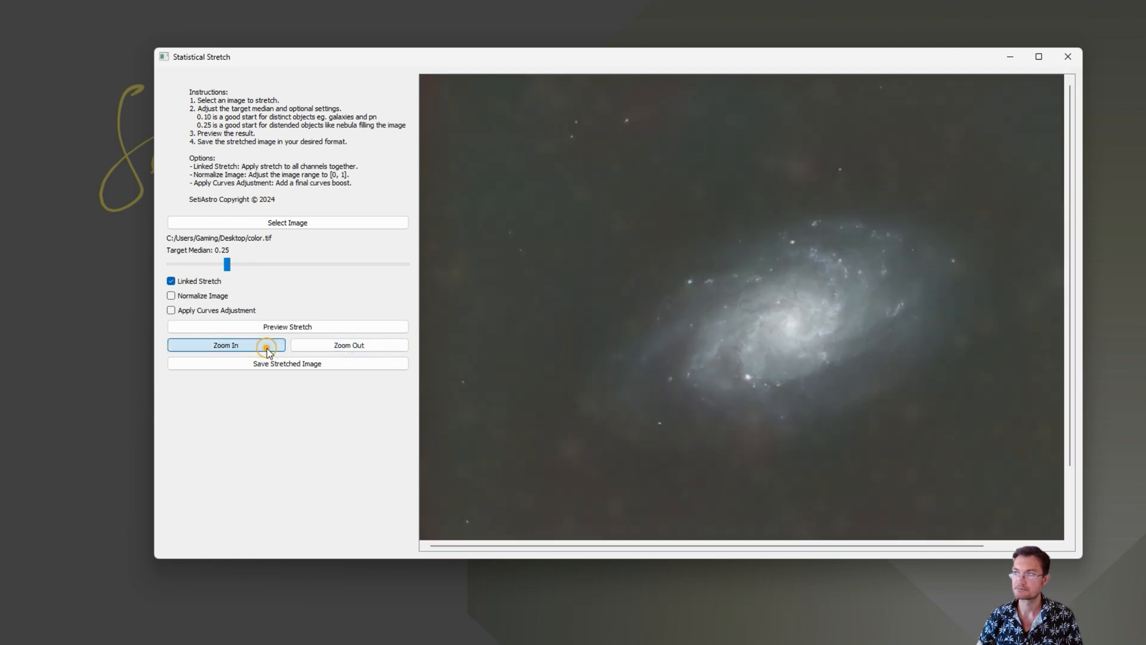
left_click(225, 345)
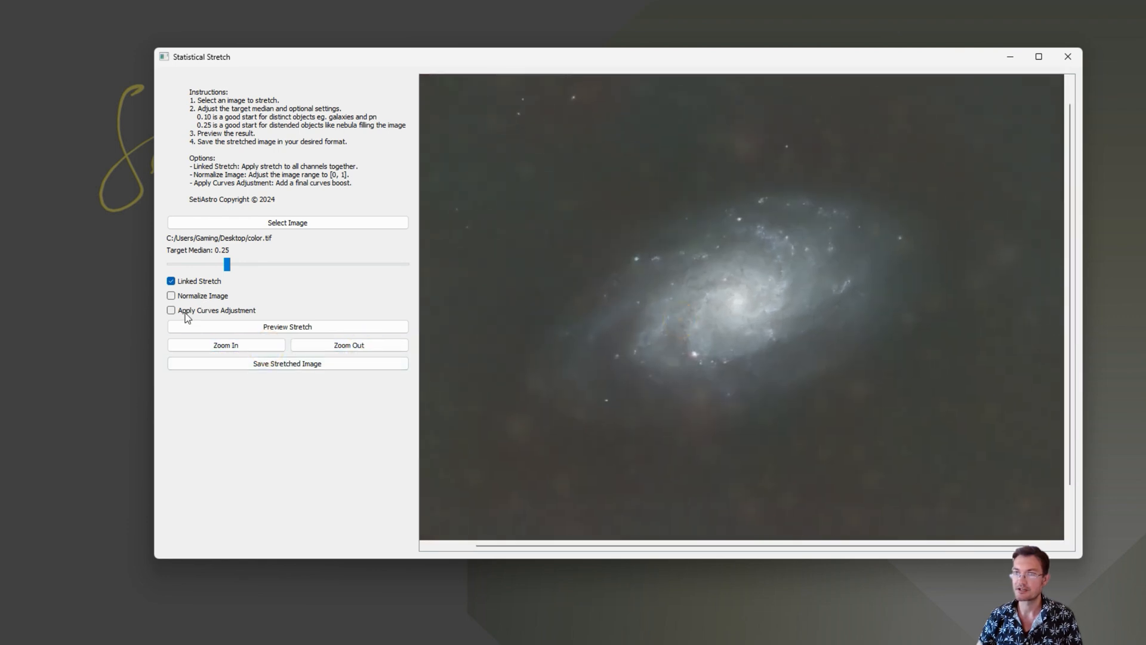
Enable curves adjustment, set target median 0.12 and curves boost 0.27, and re-preview.
left_click(171, 311)
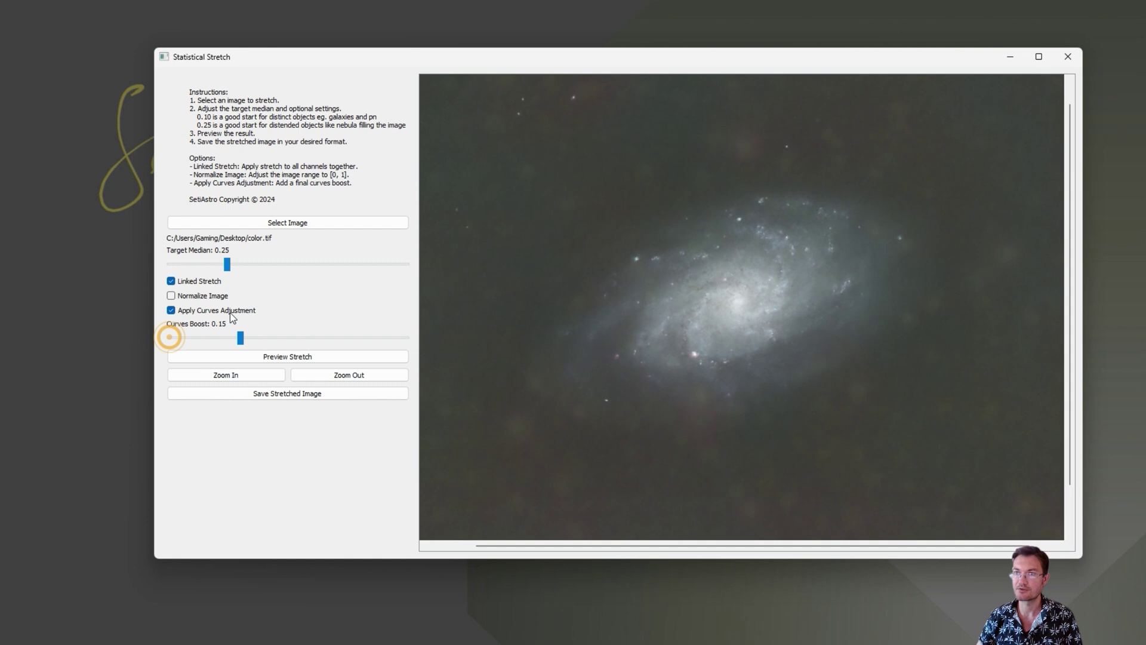
left_click_drag(226, 264, 204, 264)
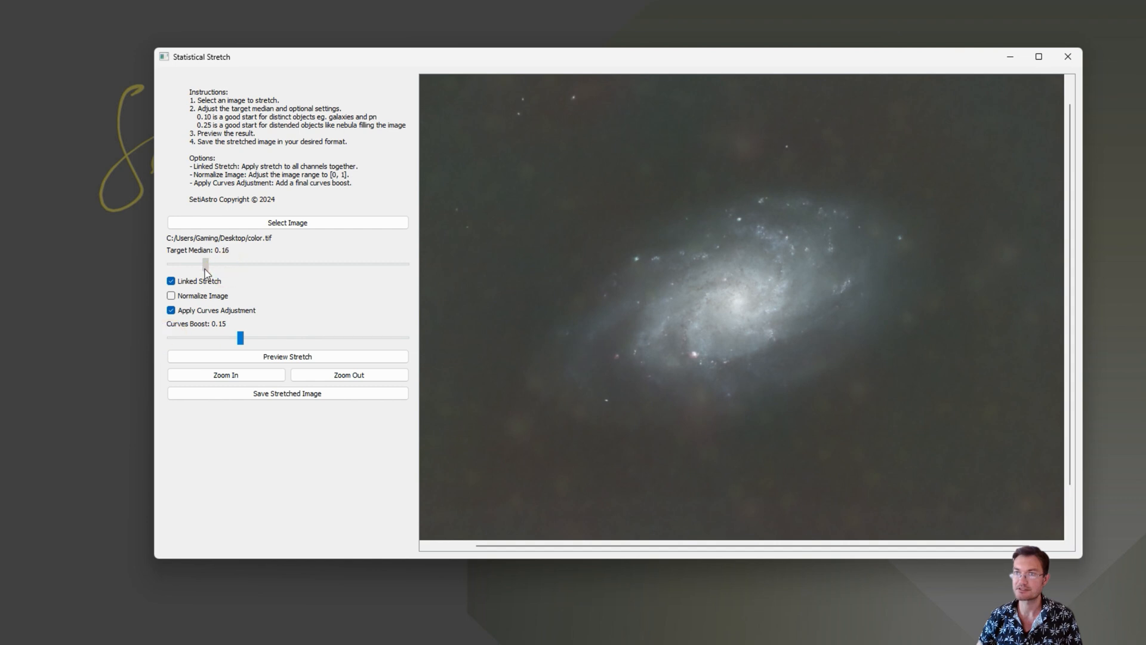
left_click_drag(205, 264, 201, 264)
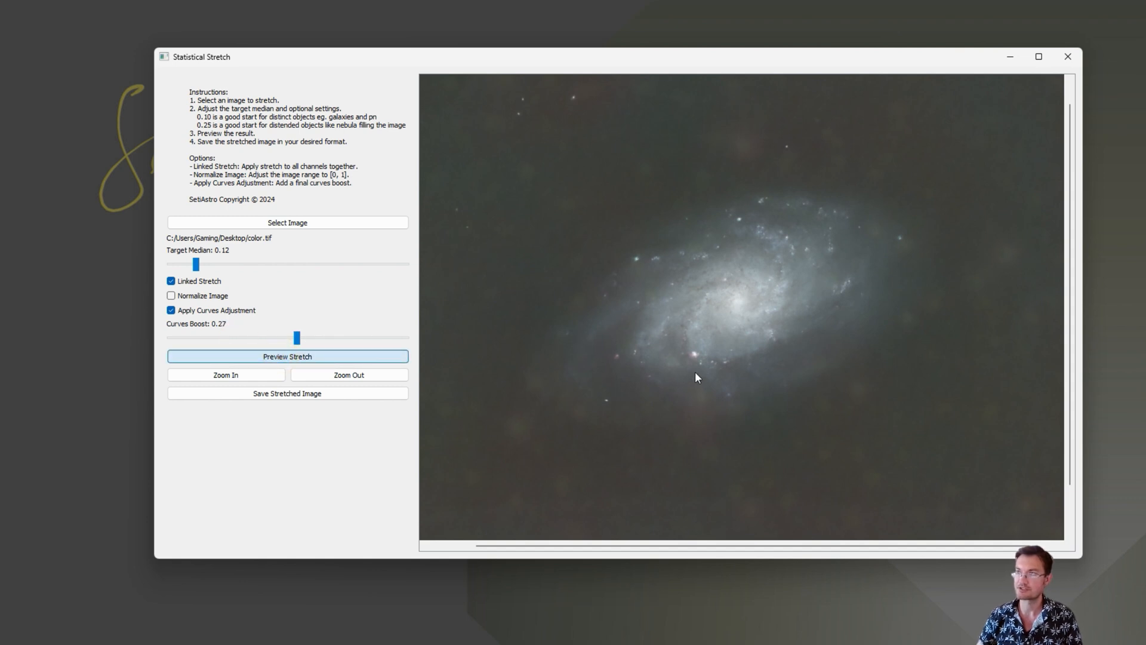
left_click(288, 356)
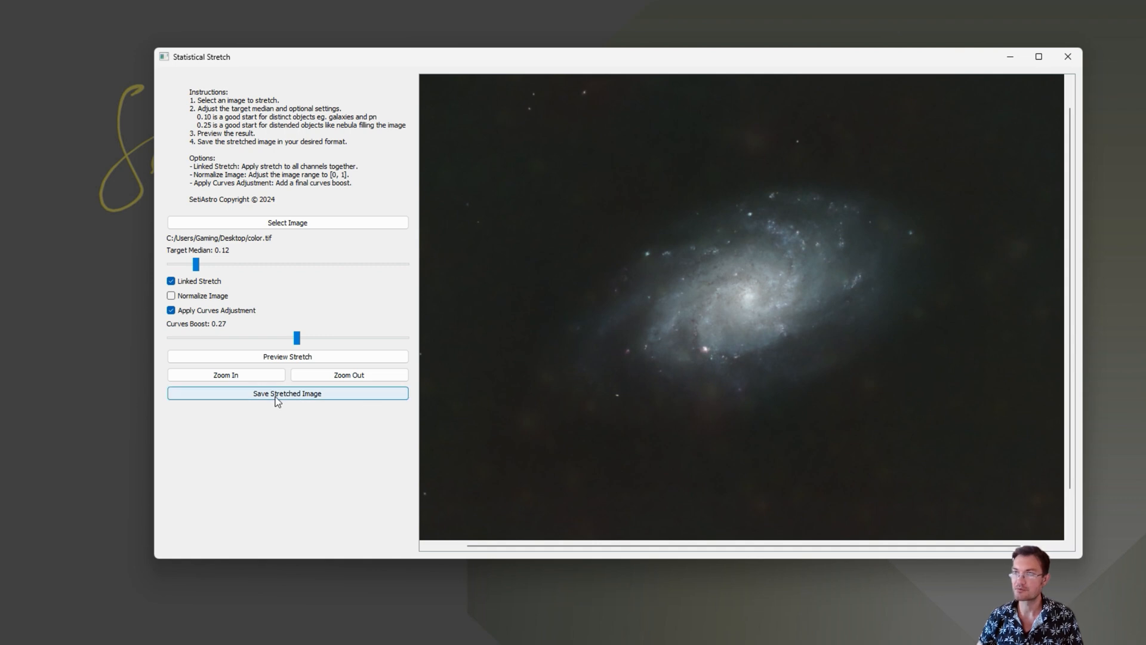
left_click(287, 393)
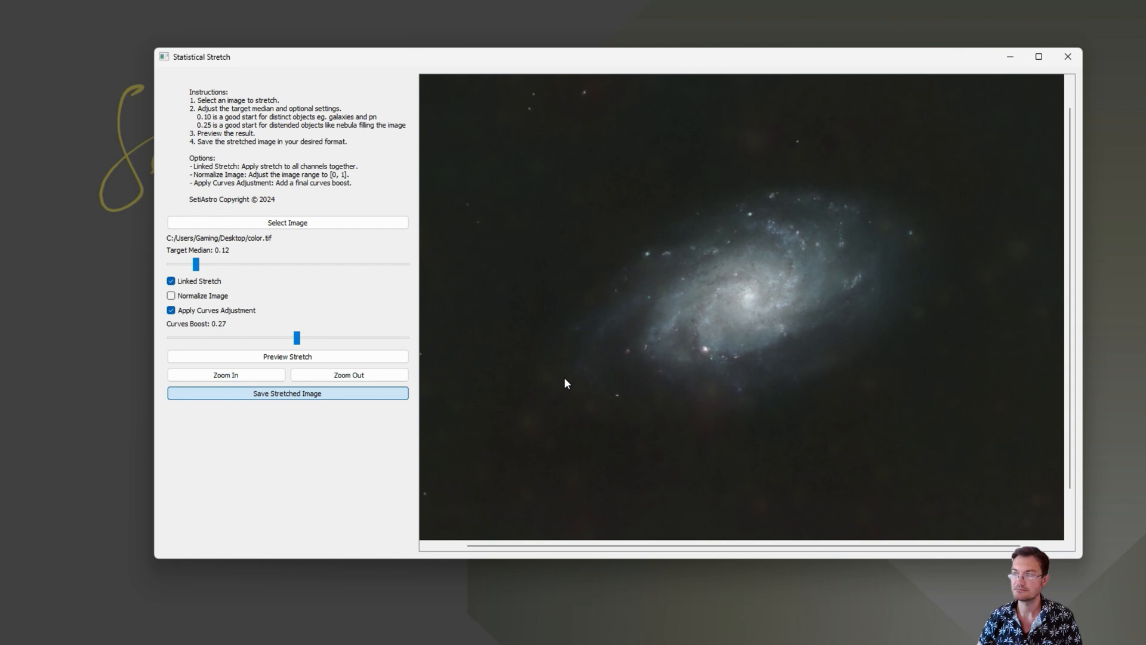
left_click(288, 393)
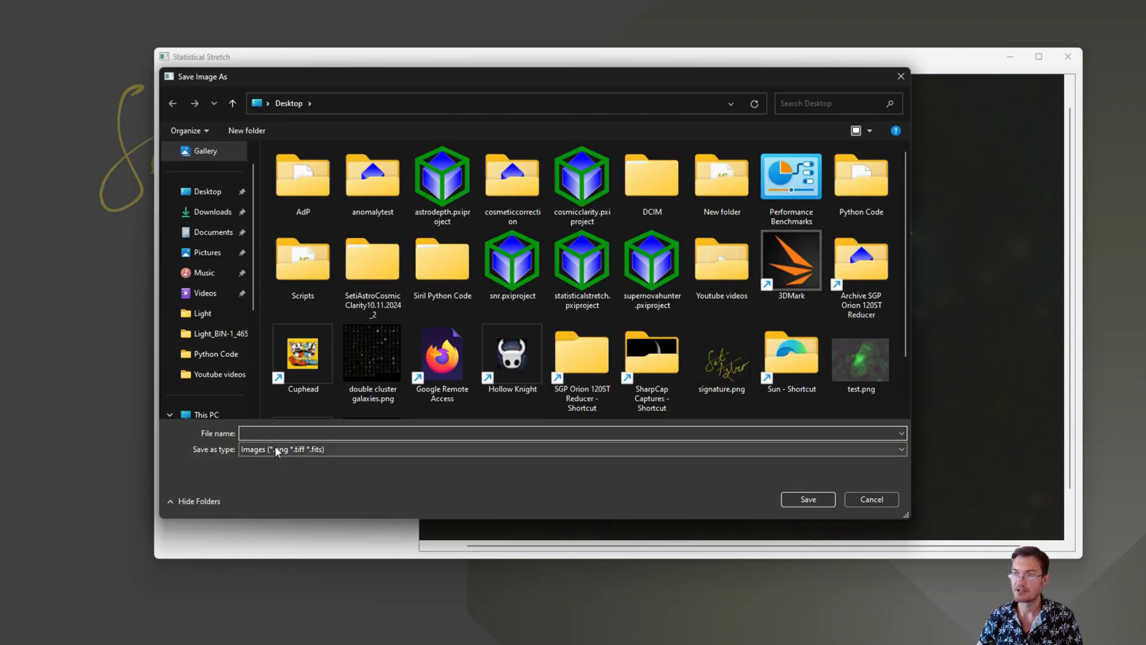
mouse_move(275, 461)
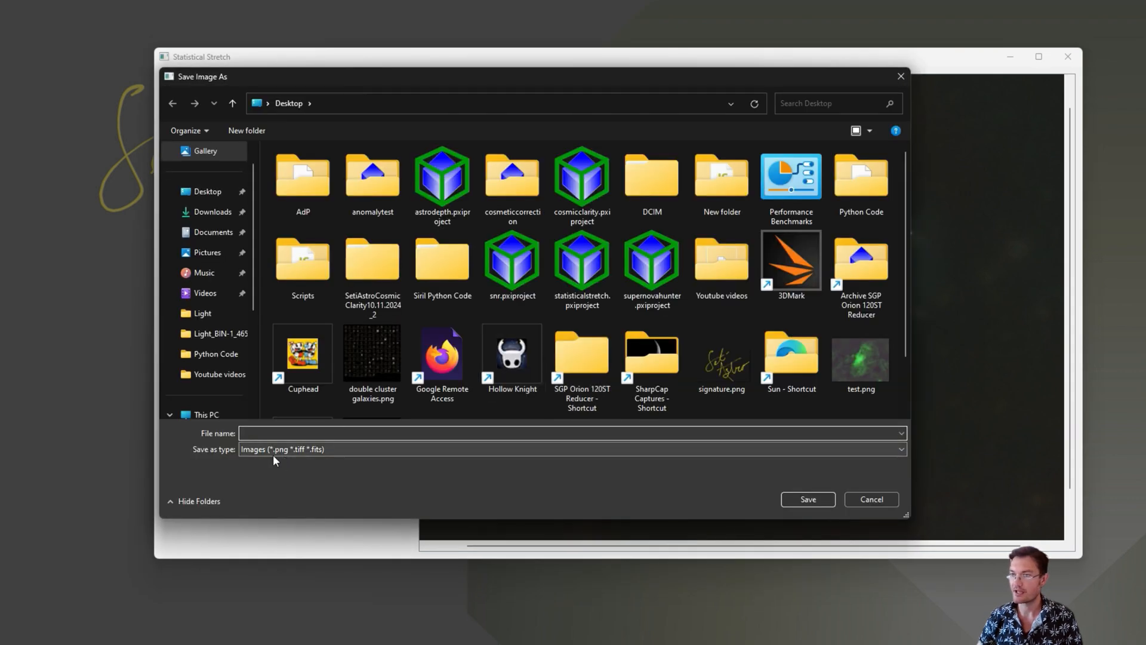
Save the stretched galaxy as test.tiff on the Desktop, confirming the overwrite.
left_click(324, 432)
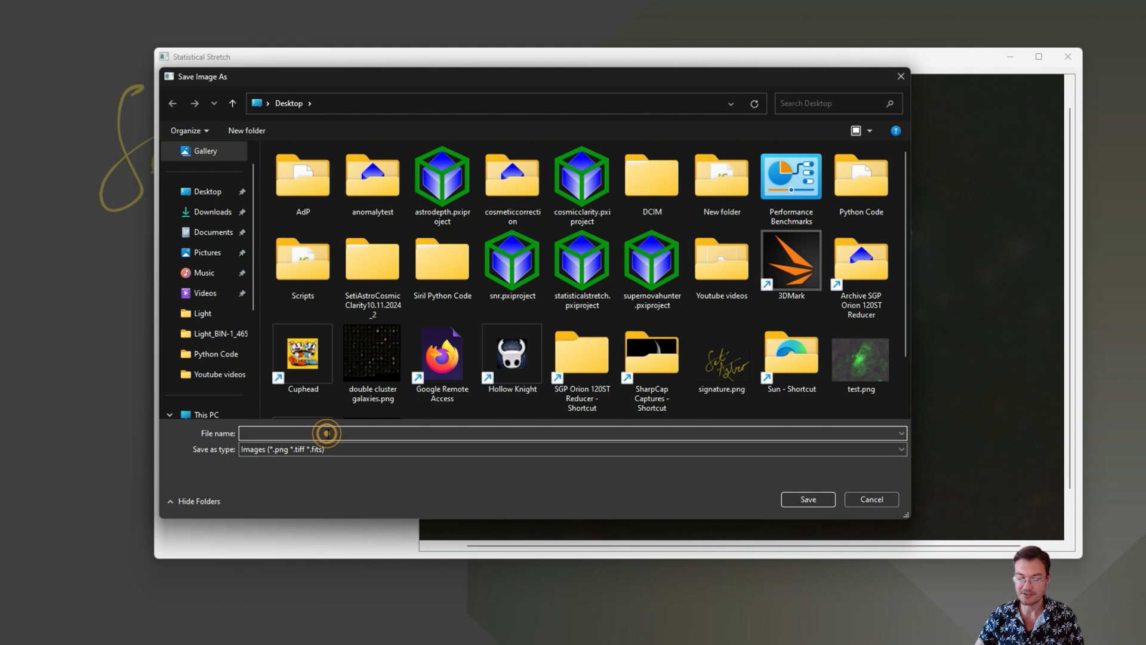
type("test.tiff")
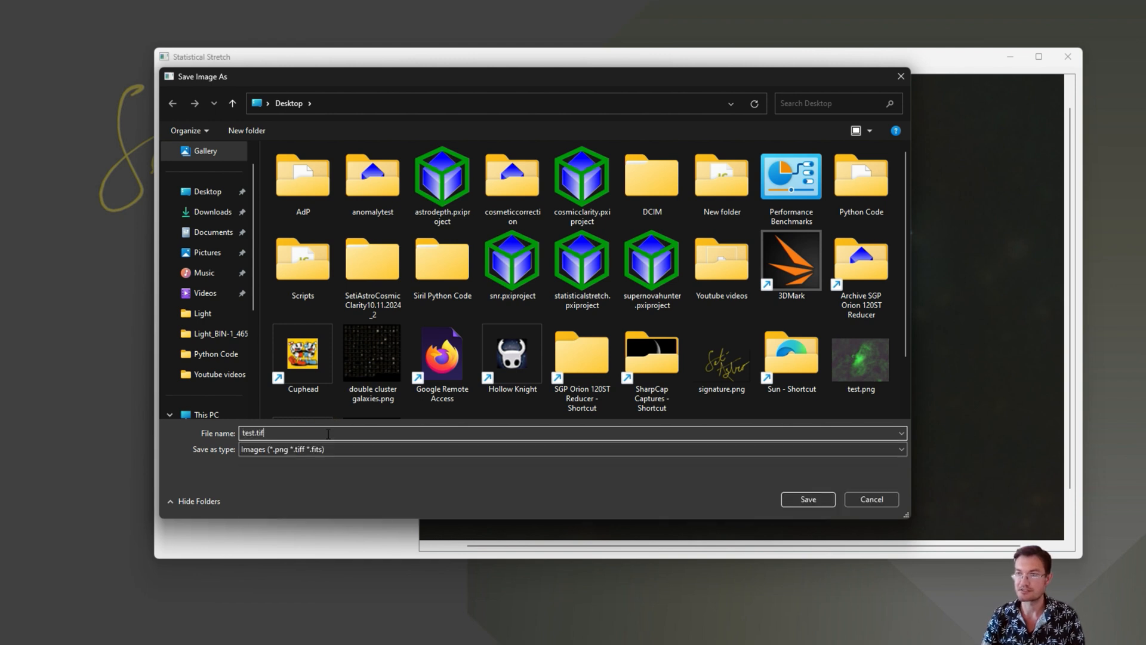
left_click(807, 499)
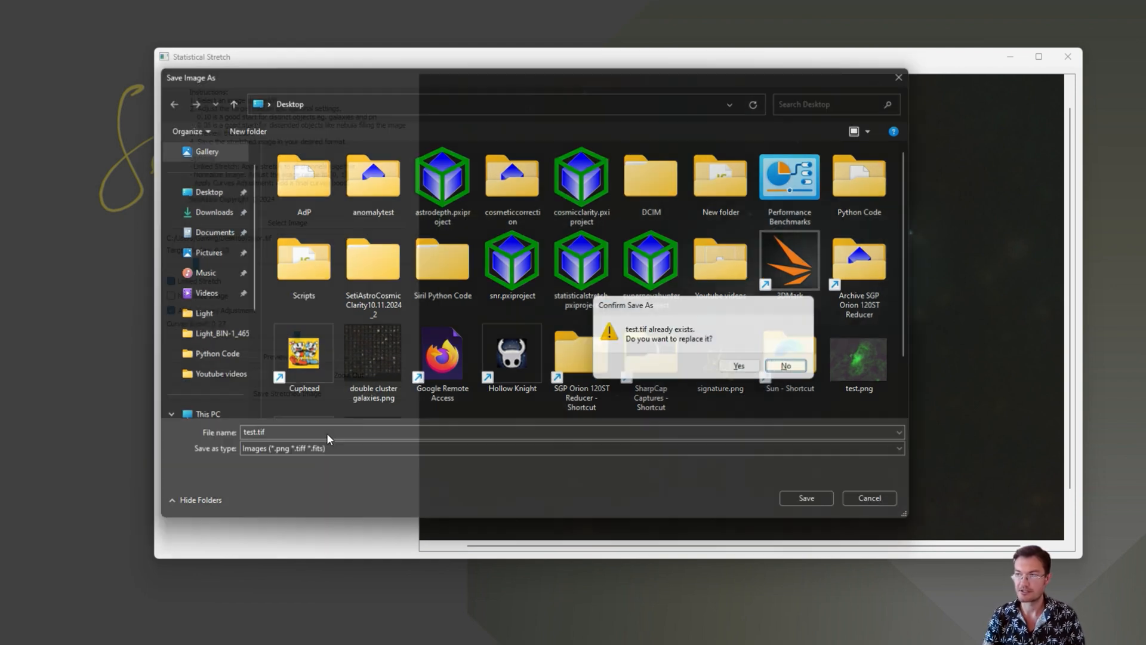
left_click(740, 365)
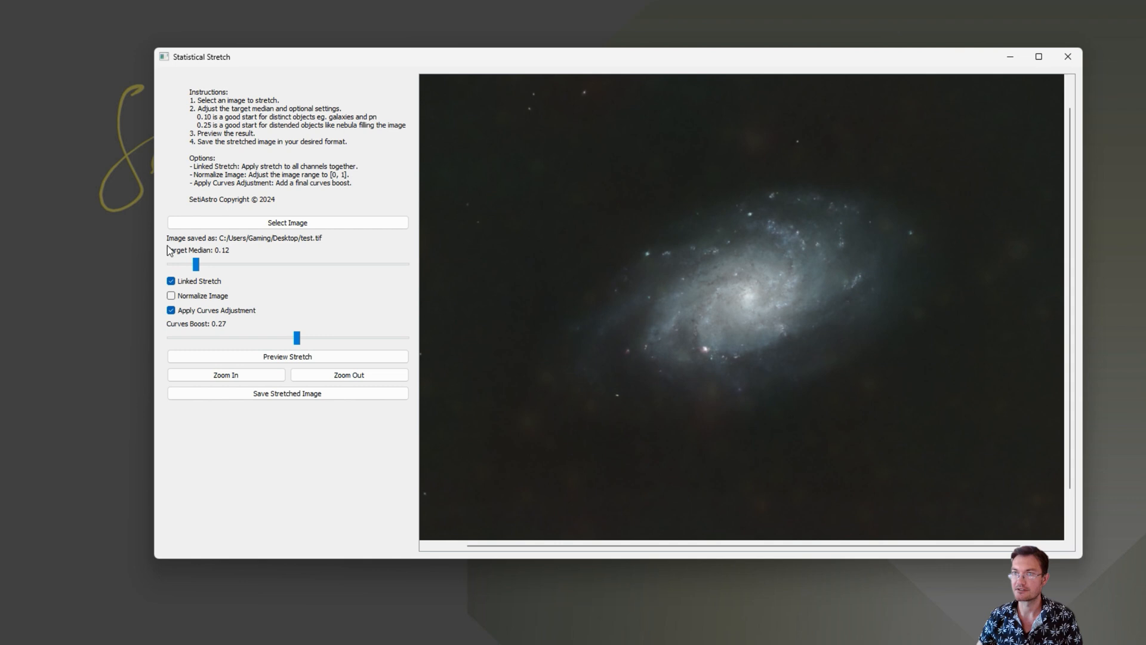
mouse_move(306, 246)
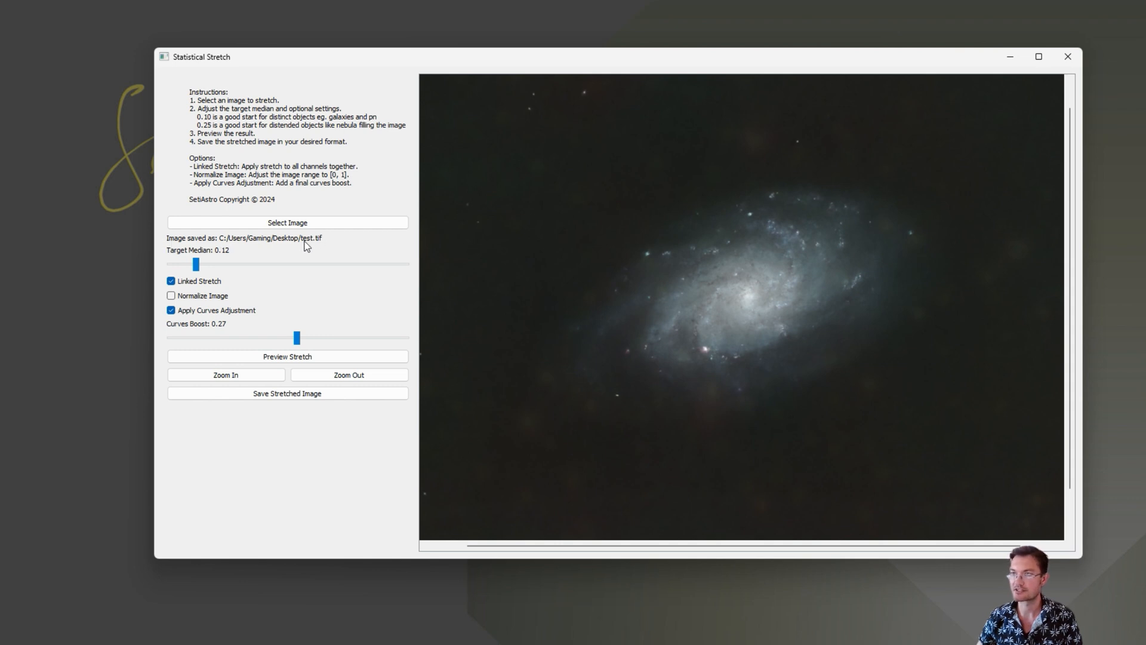
mouse_move(408, 261)
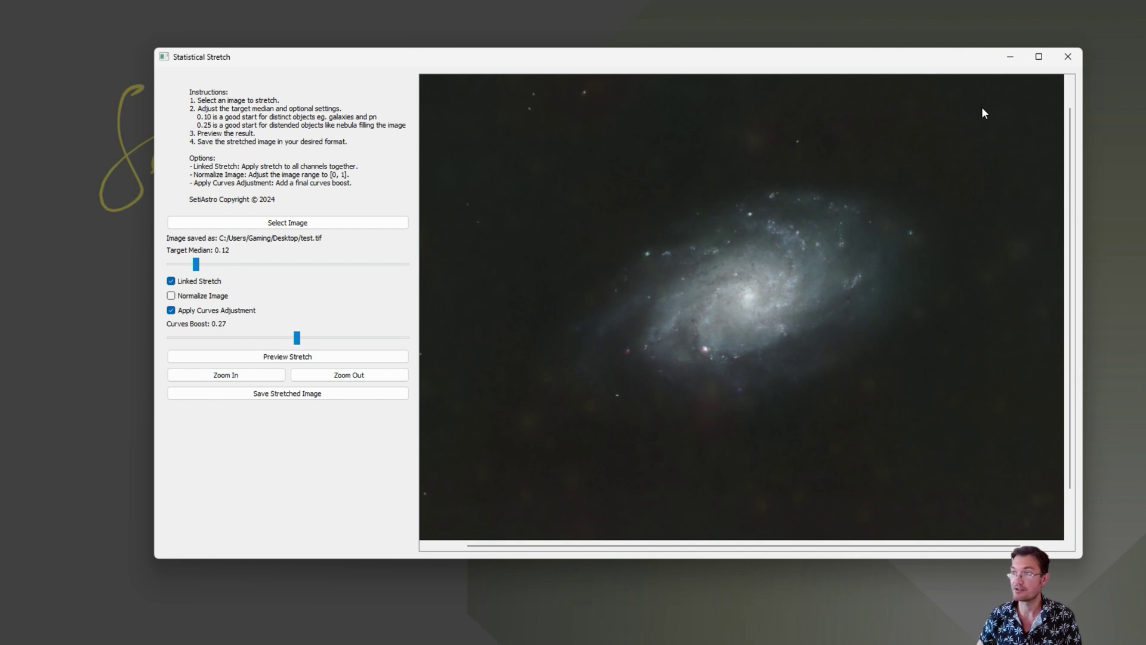
mouse_move(644, 253)
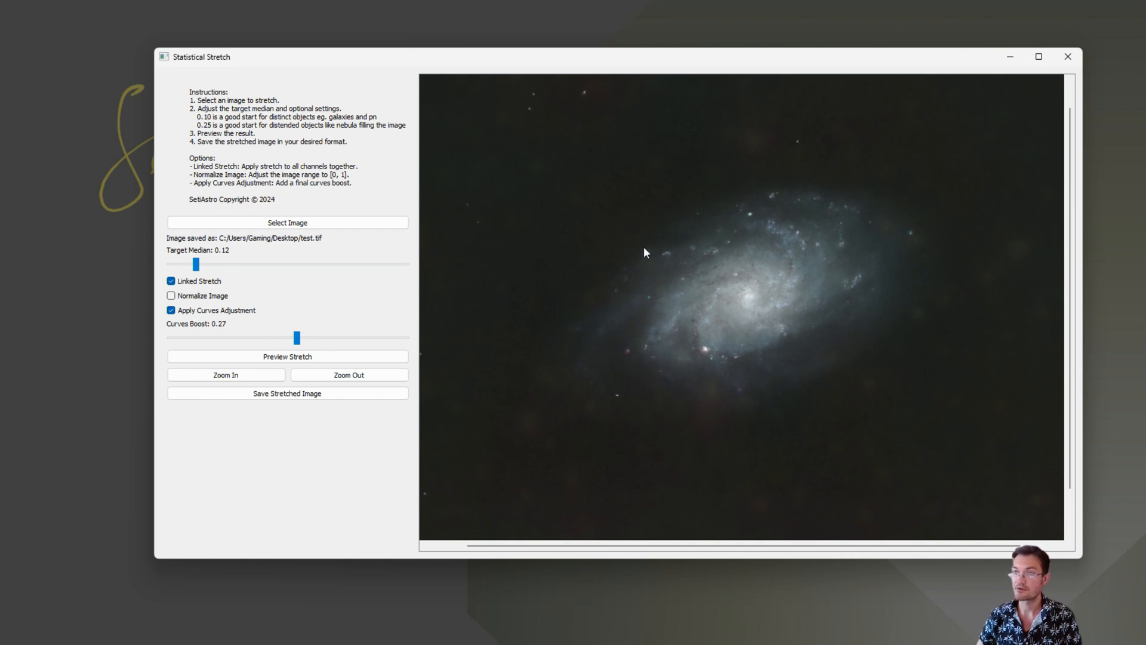
Load monotest.tif, preview its stretch, and zoom in three times on the cluster.
left_click(287, 222)
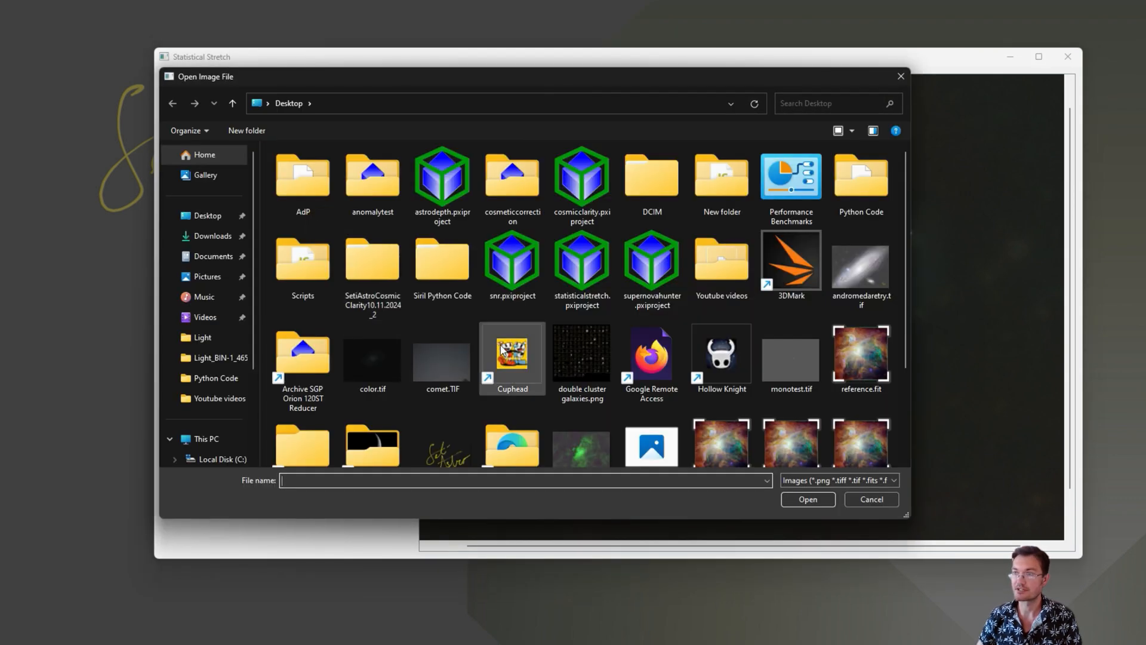
double_click(790, 367)
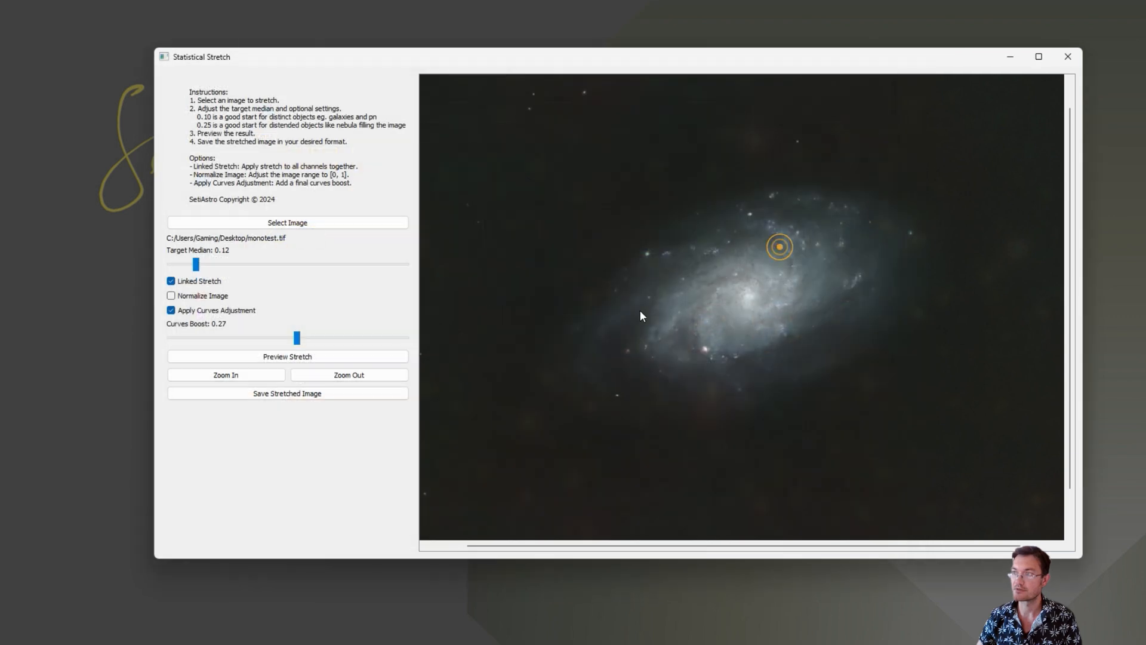
left_click(287, 357)
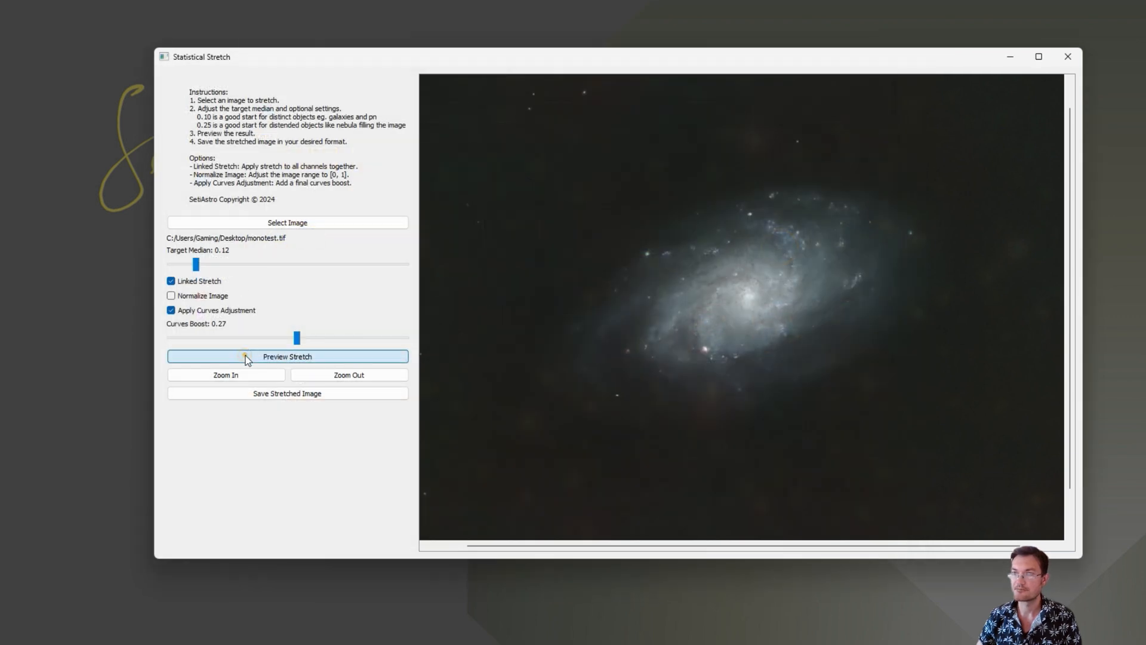
left_click(287, 356)
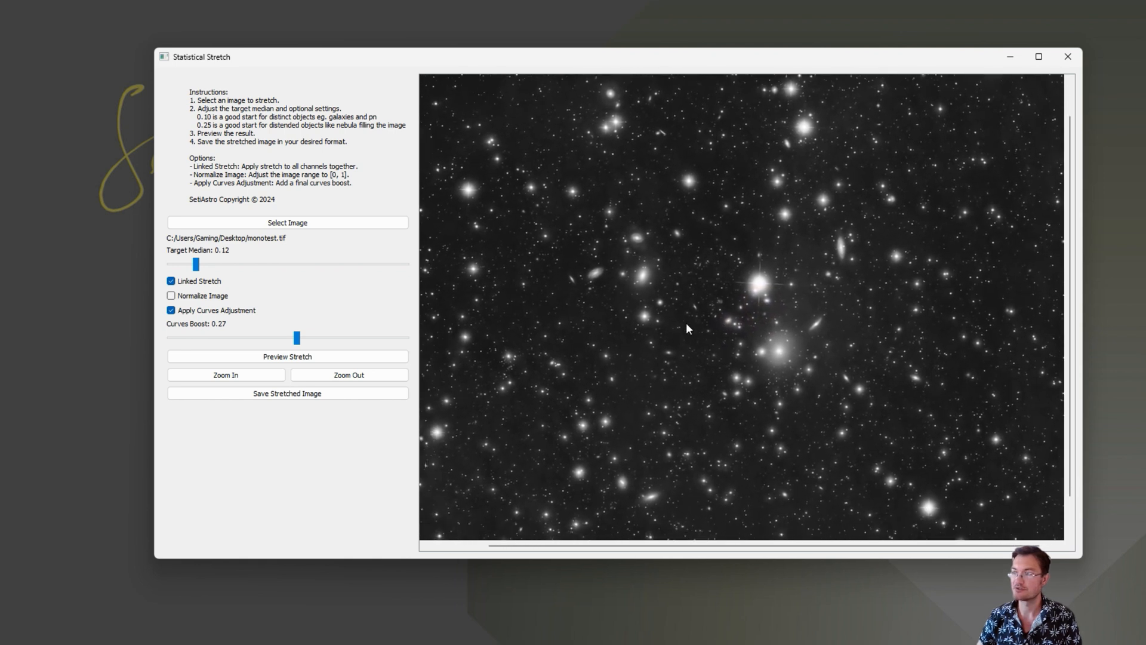
left_click(226, 375)
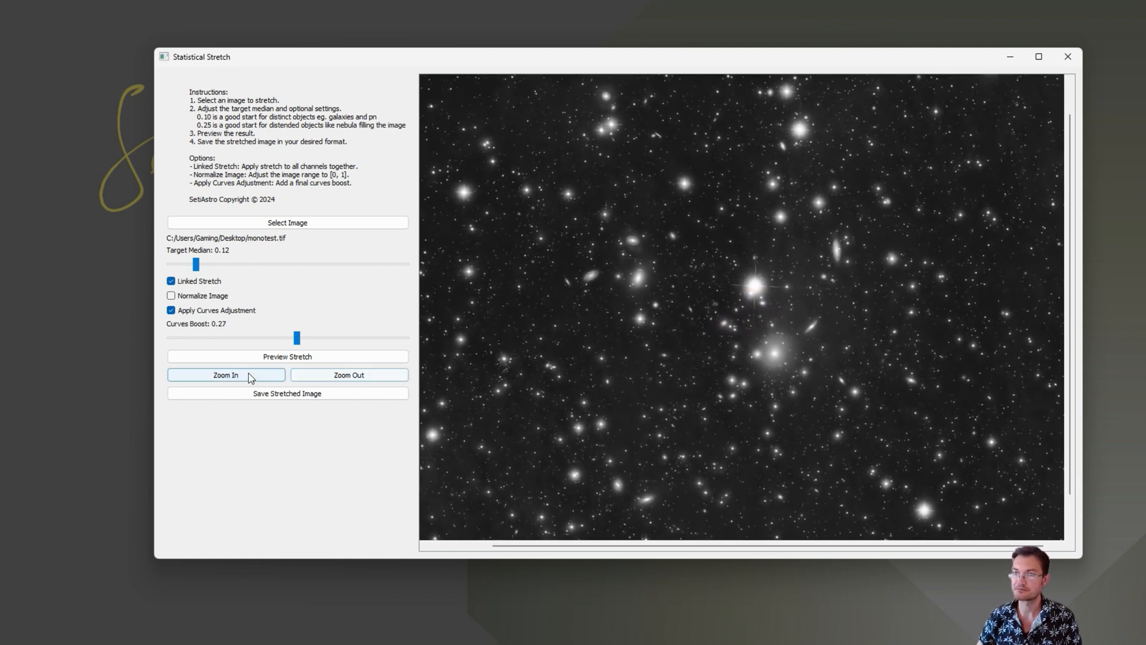
left_click(226, 374)
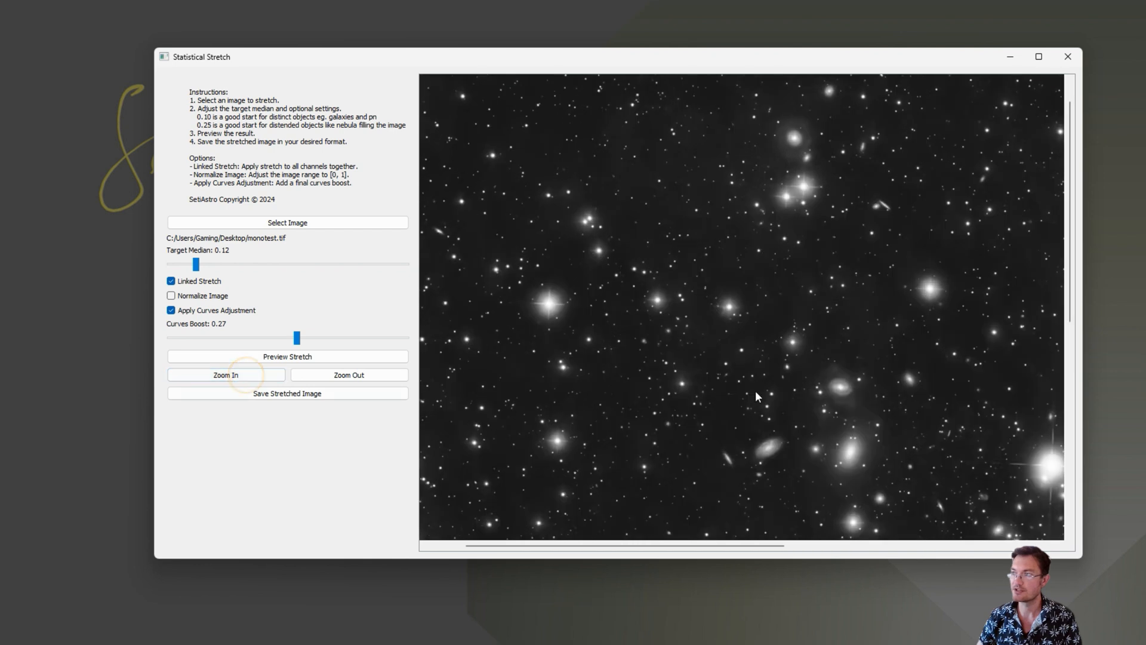
left_click(225, 374)
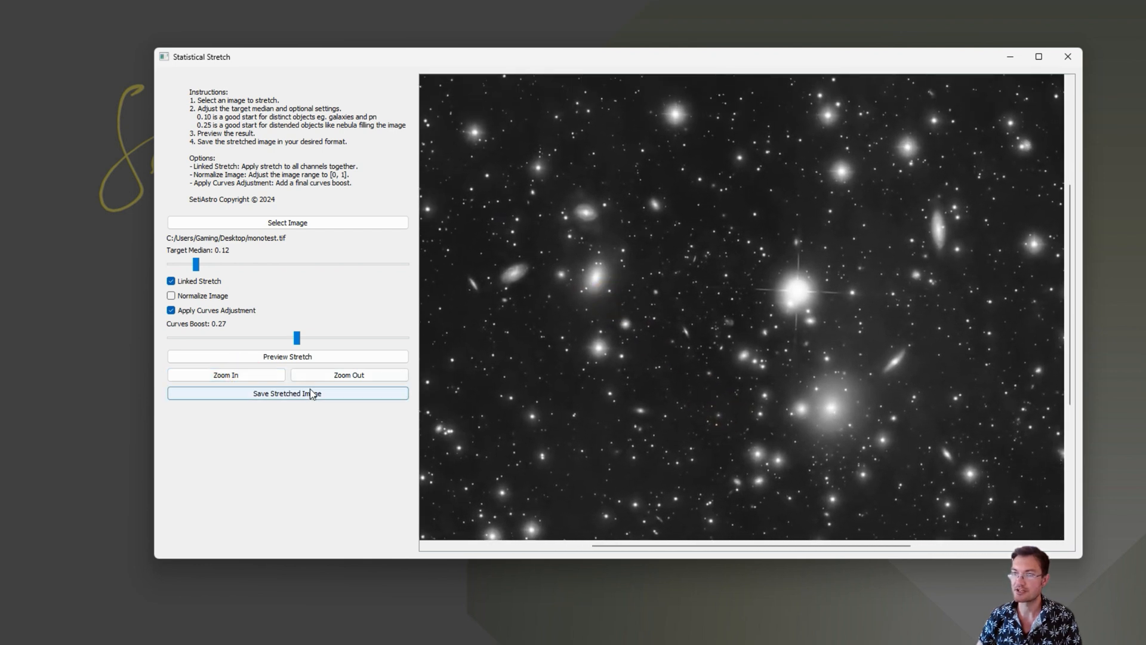
Save the stretched cluster over the existing monotest.tif on the Desktop.
left_click(288, 394)
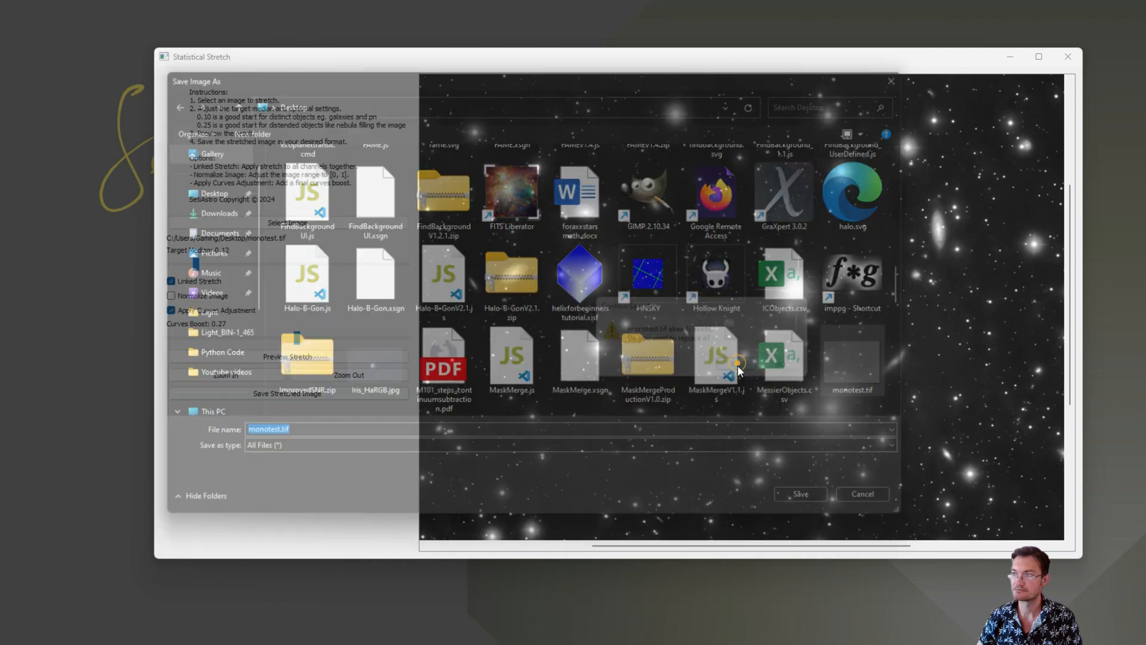
left_click(800, 493)
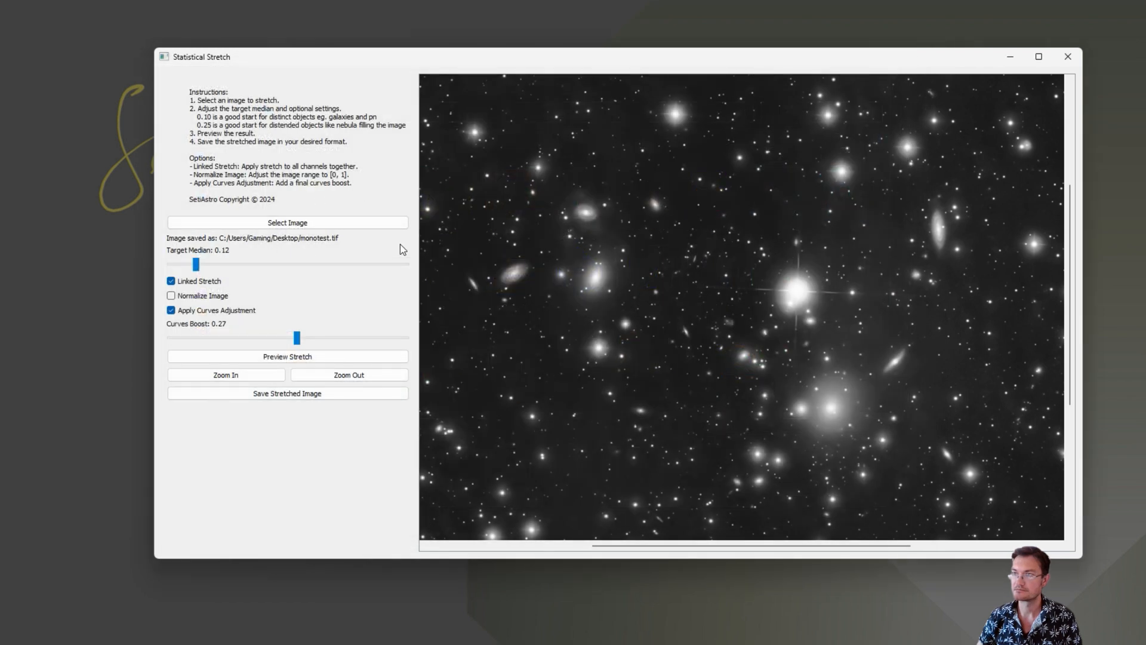
left_click(287, 222)
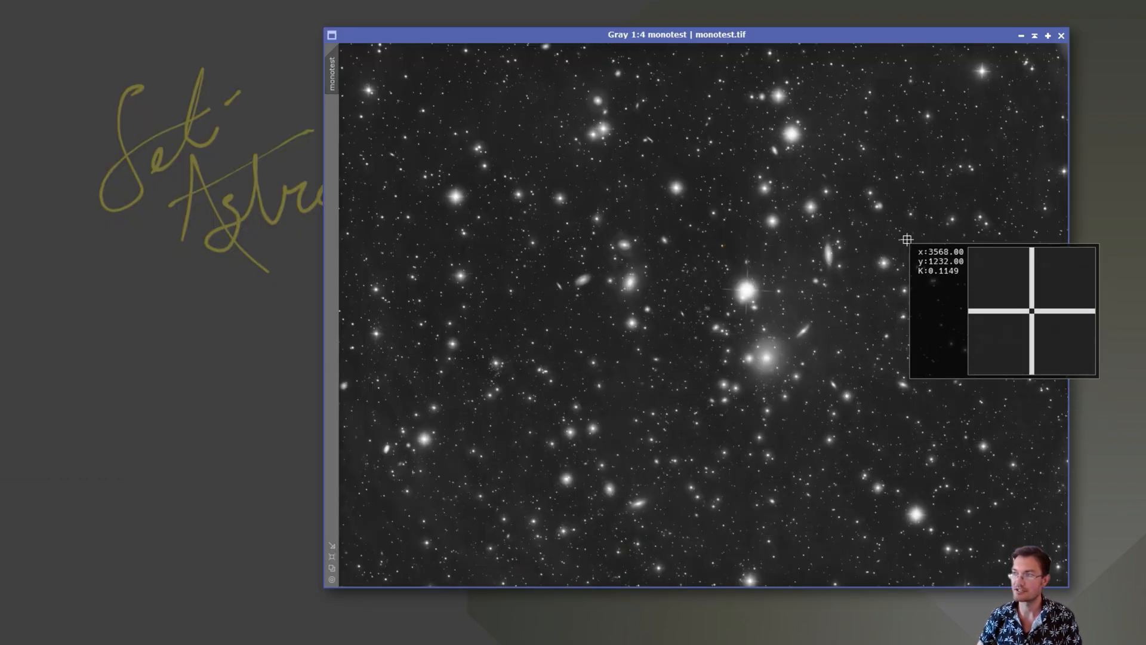
mouse_move(765, 58)
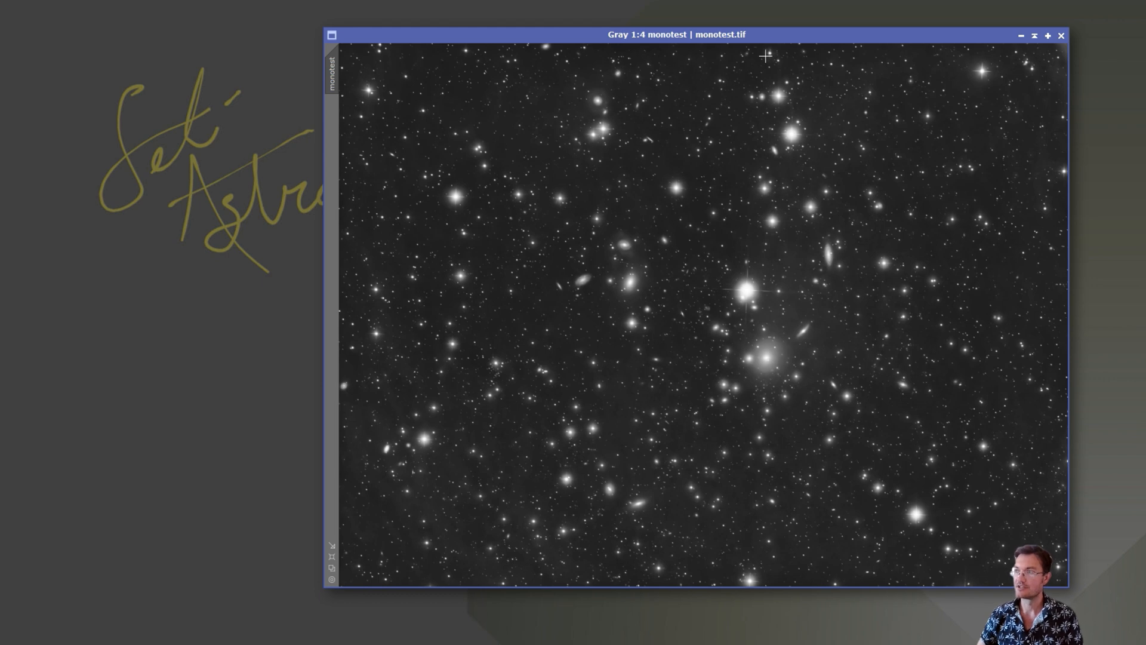